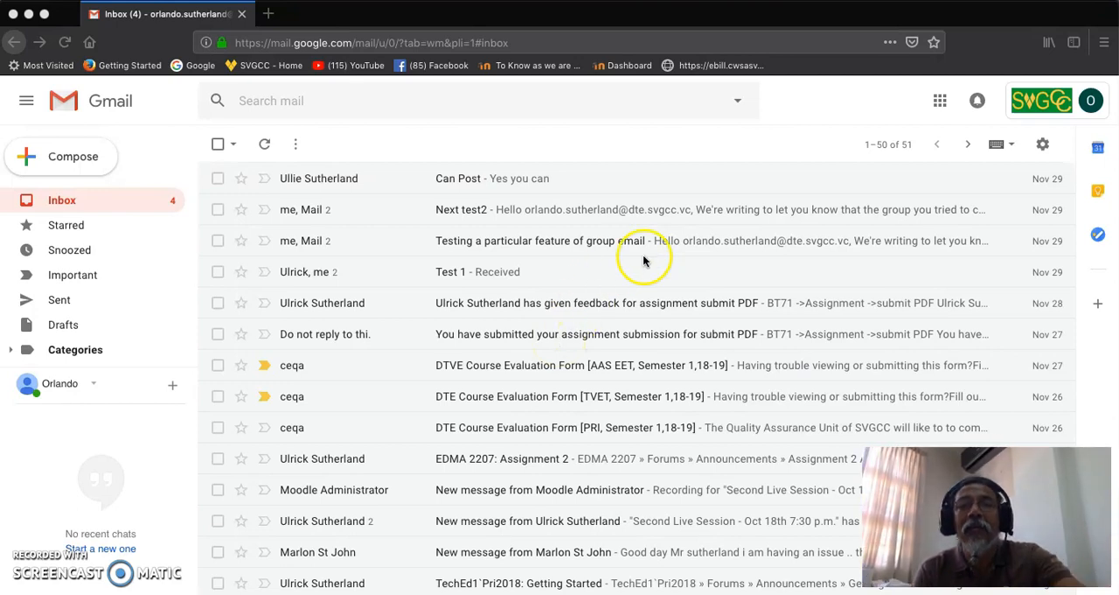
mouse_move(720, 277)
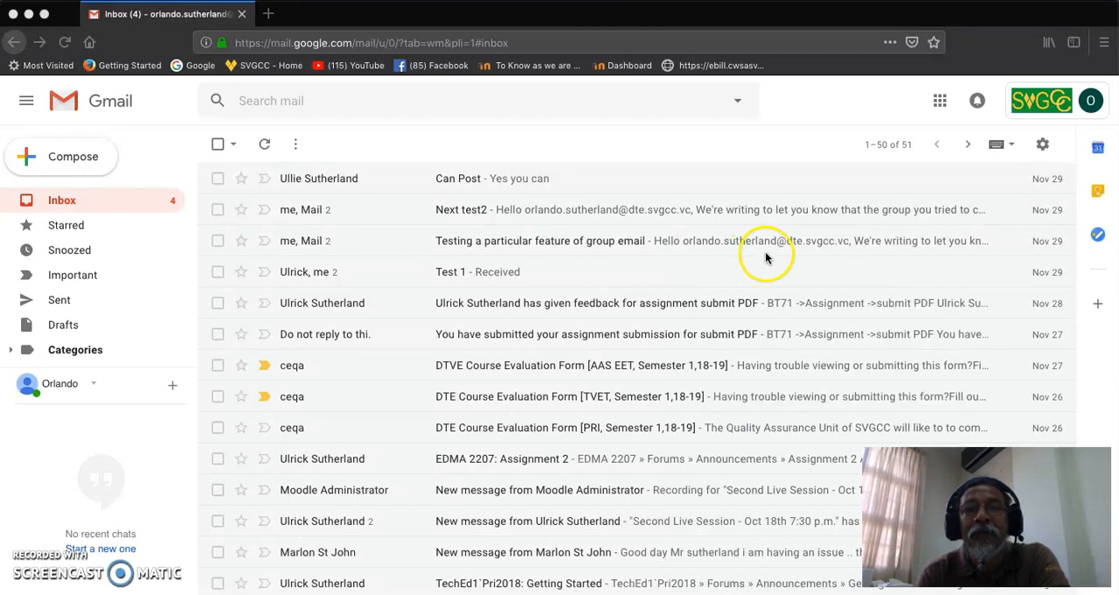
mouse_move(738, 283)
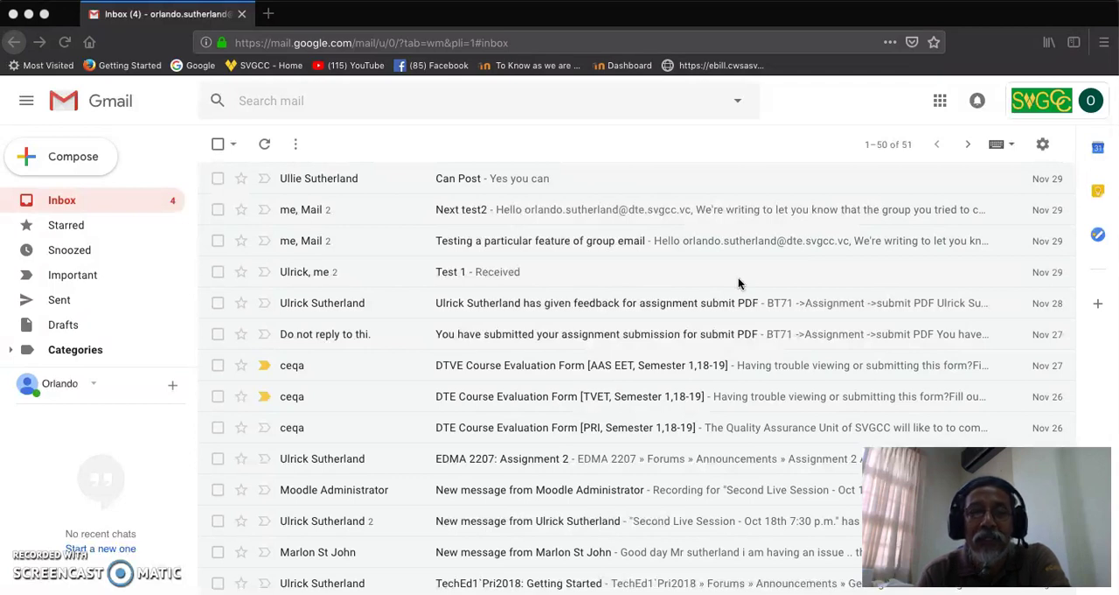
mouse_move(733, 280)
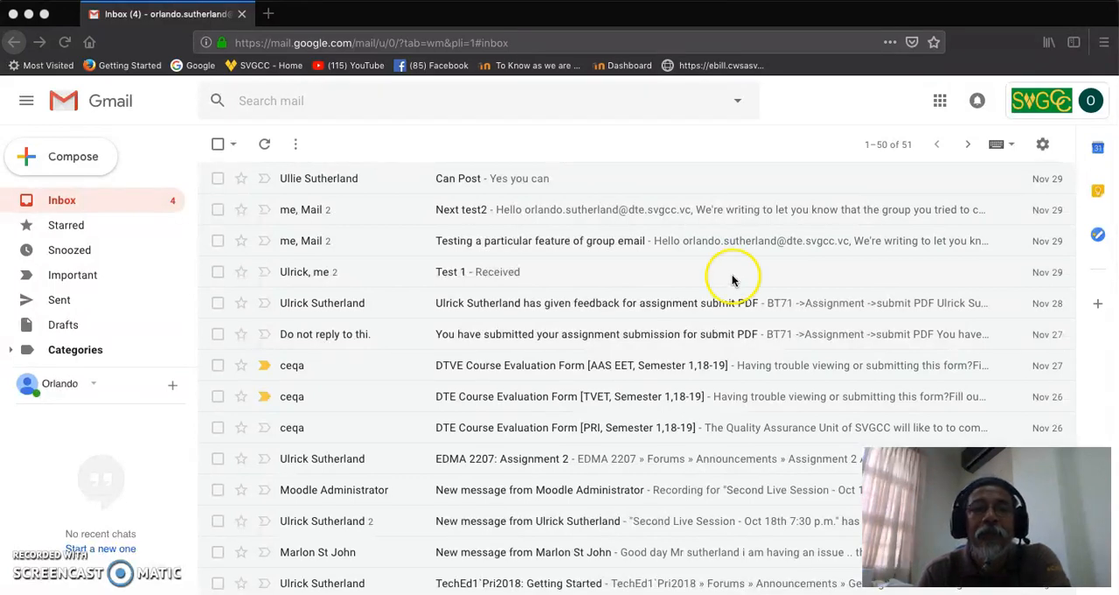
mouse_move(965, 194)
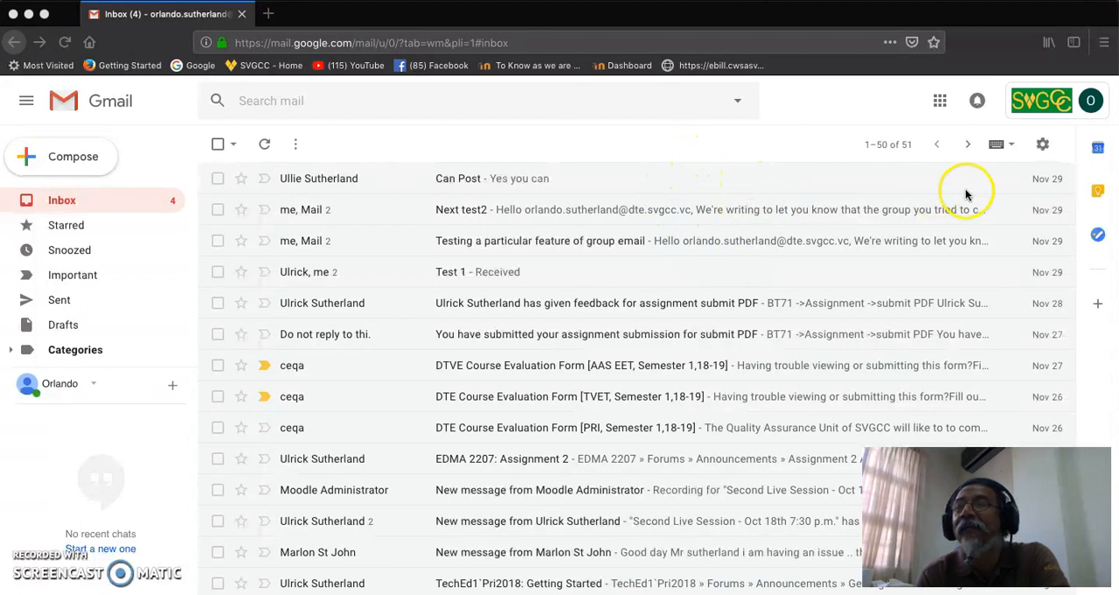
mouse_move(1092, 101)
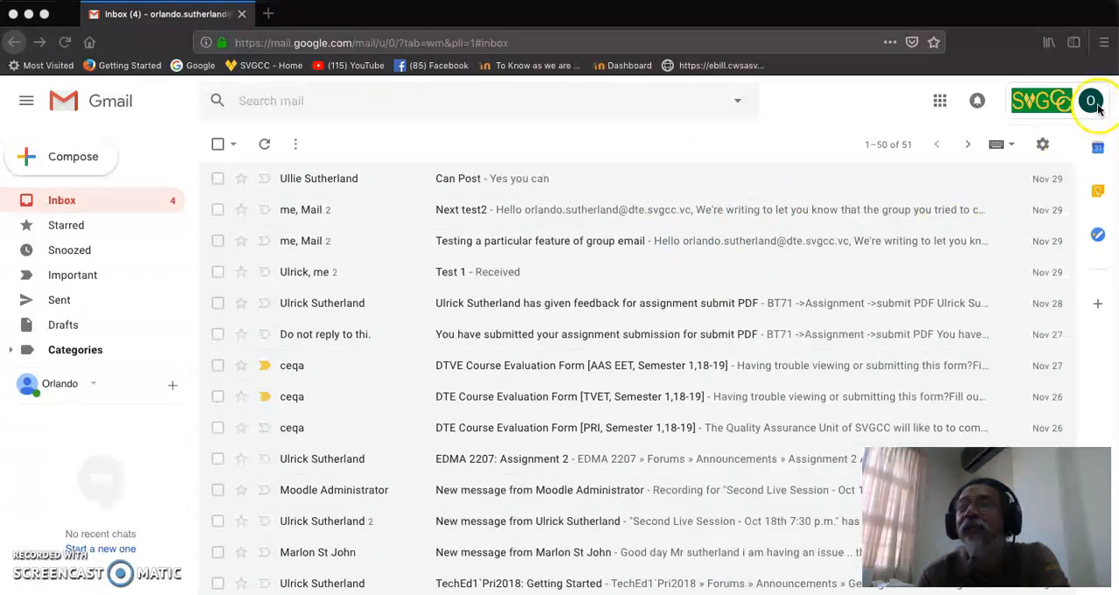
mouse_move(970, 171)
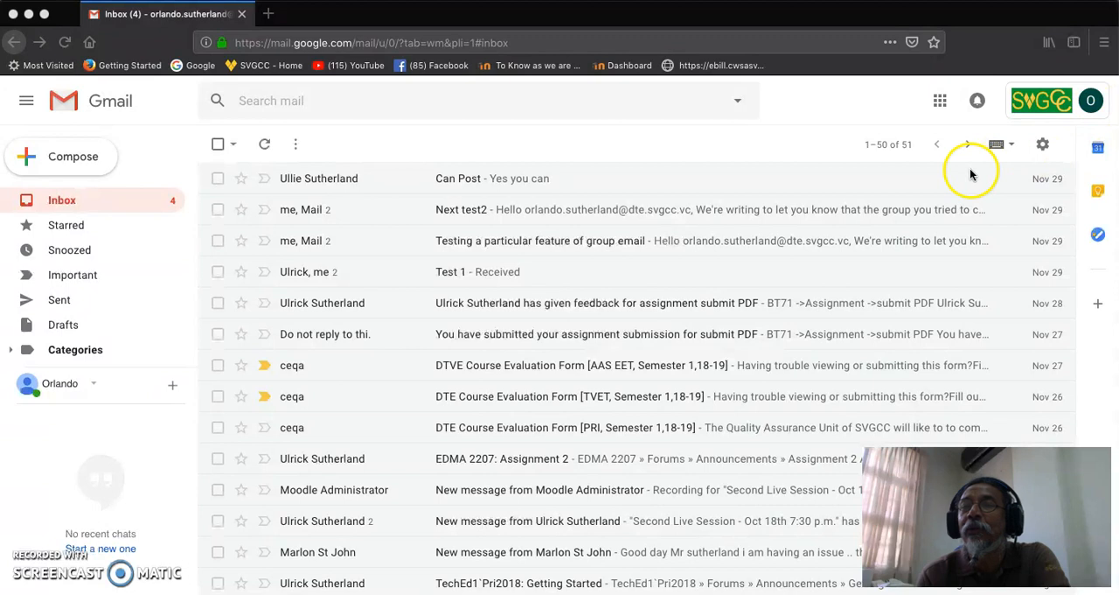
mouse_move(819, 183)
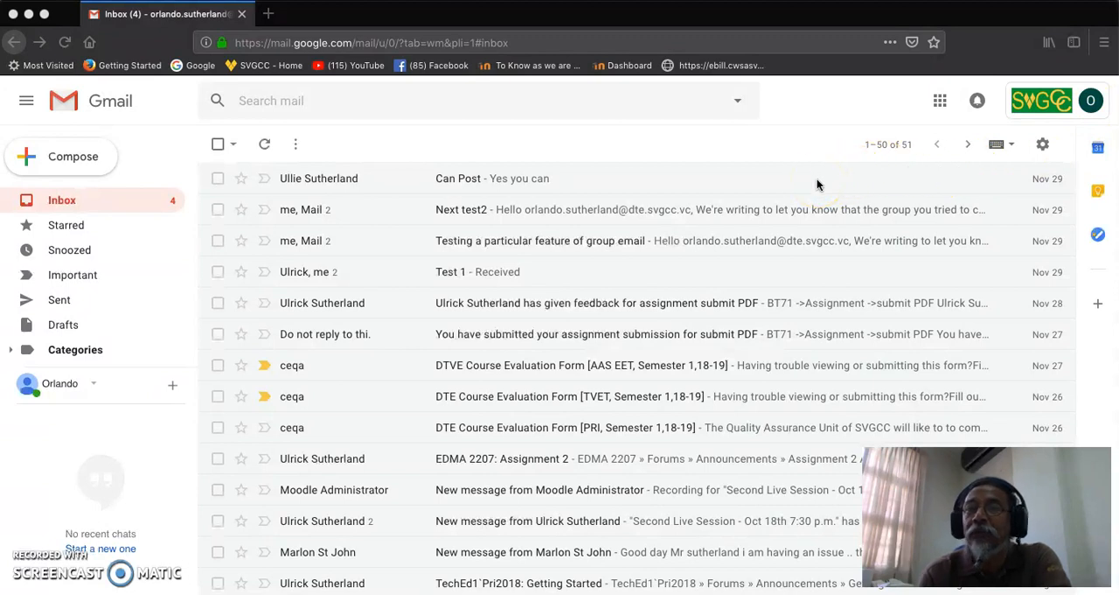
mouse_move(941, 100)
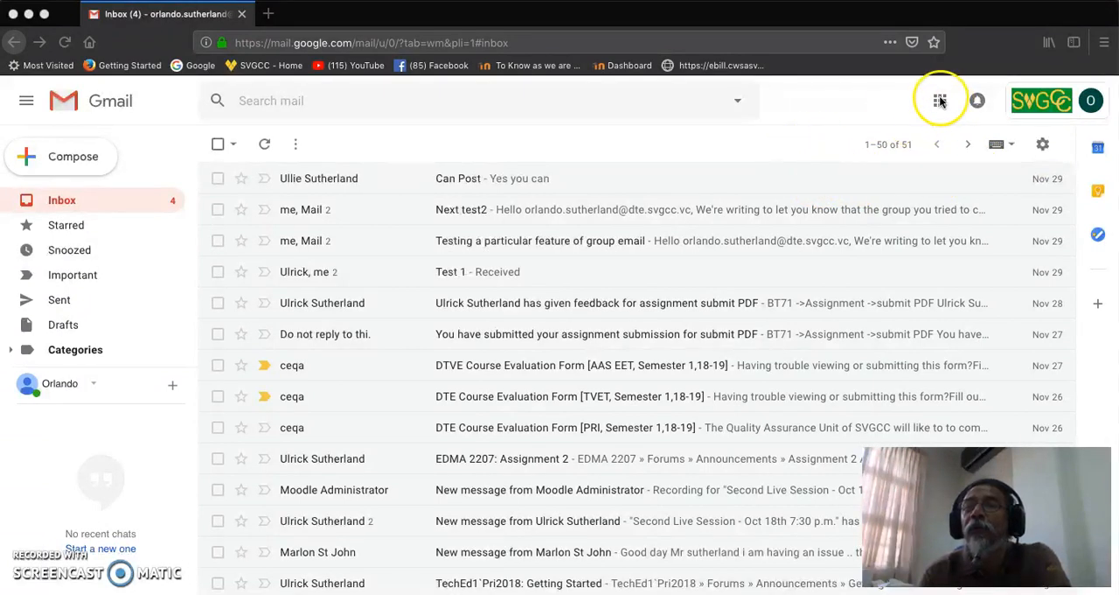
mouse_move(941, 99)
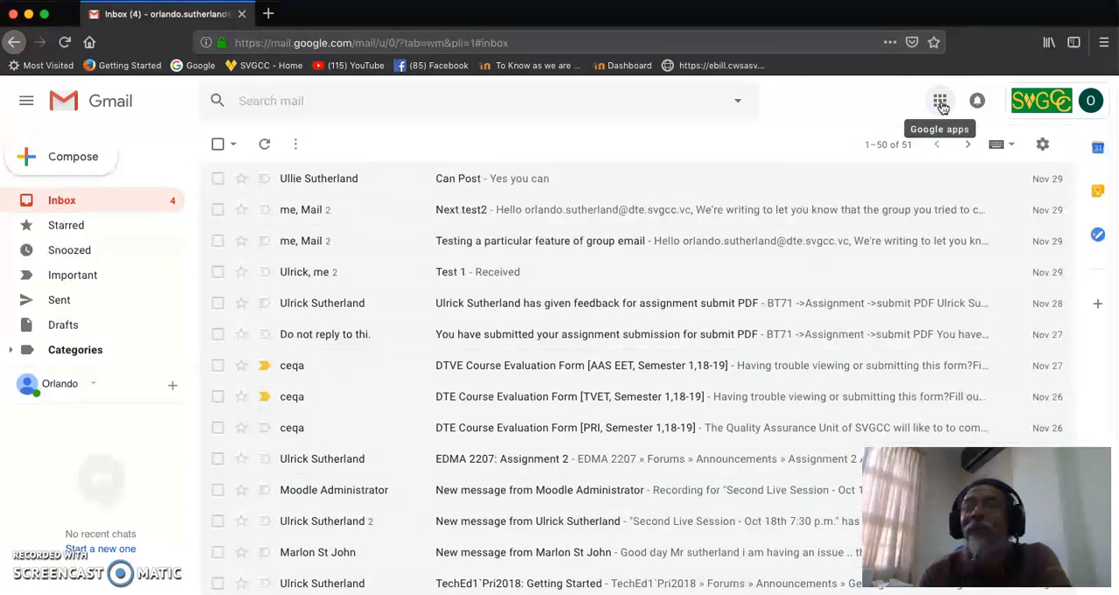
Step: Go from the Gmail inbox to My Drive via the Google apps grid
click(941, 100)
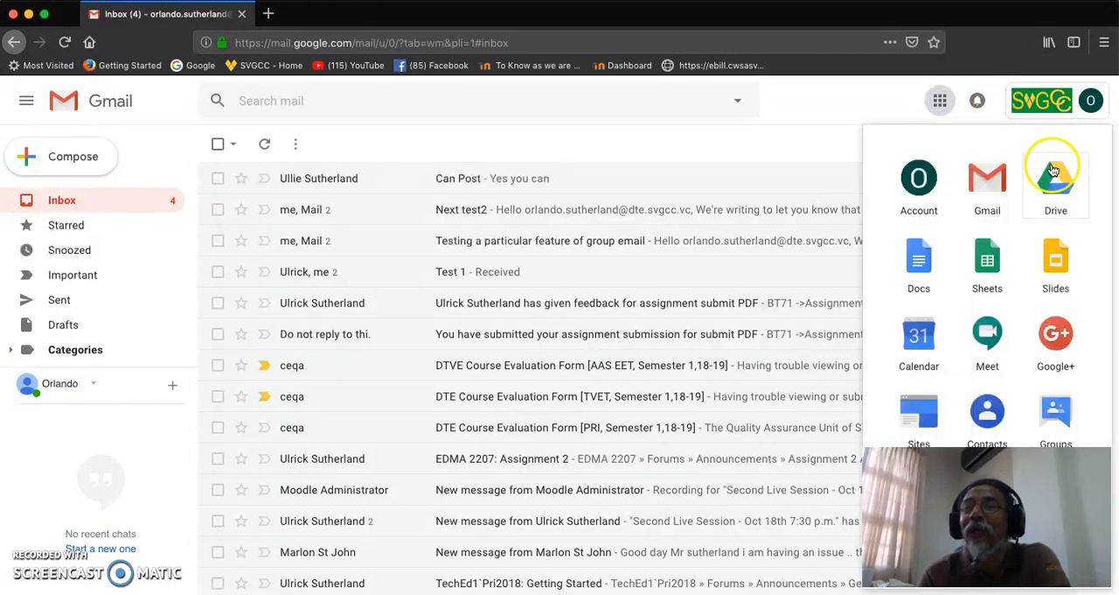
click(1056, 179)
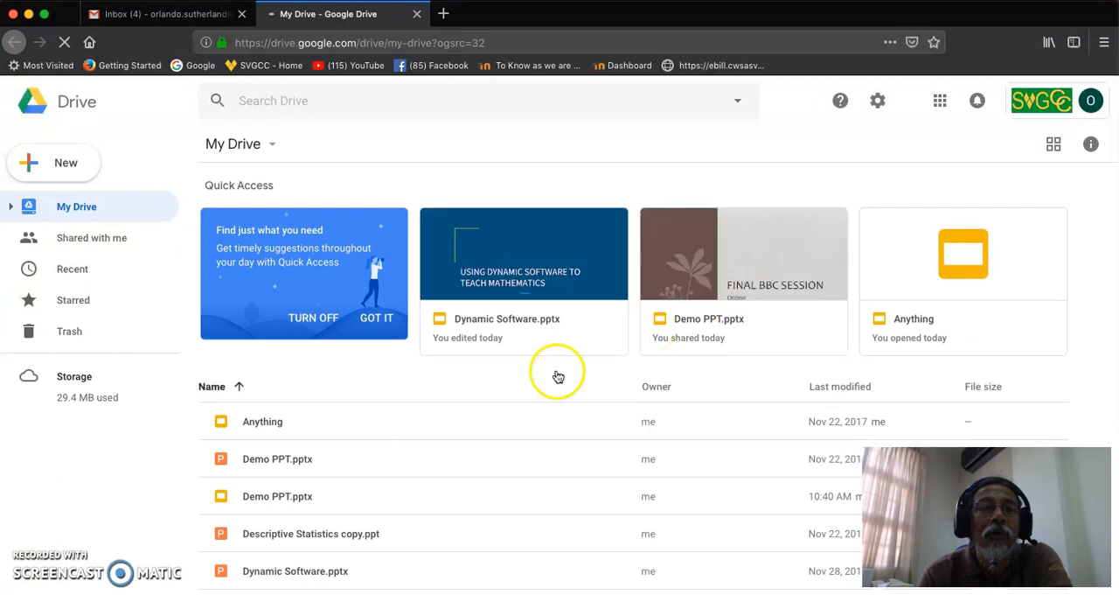
mouse_move(557, 377)
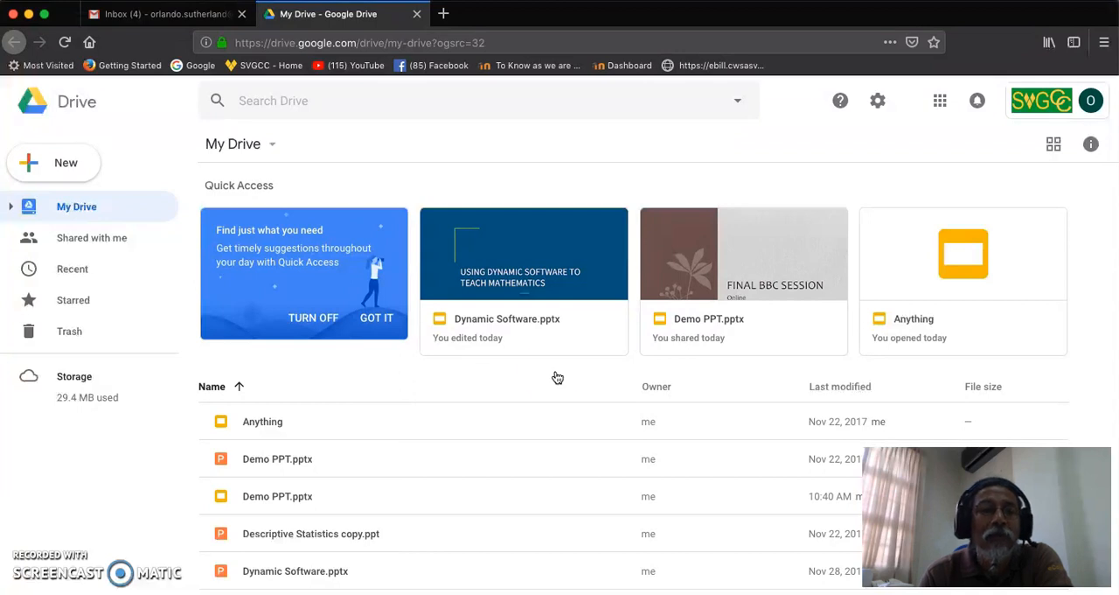
mouse_move(507, 392)
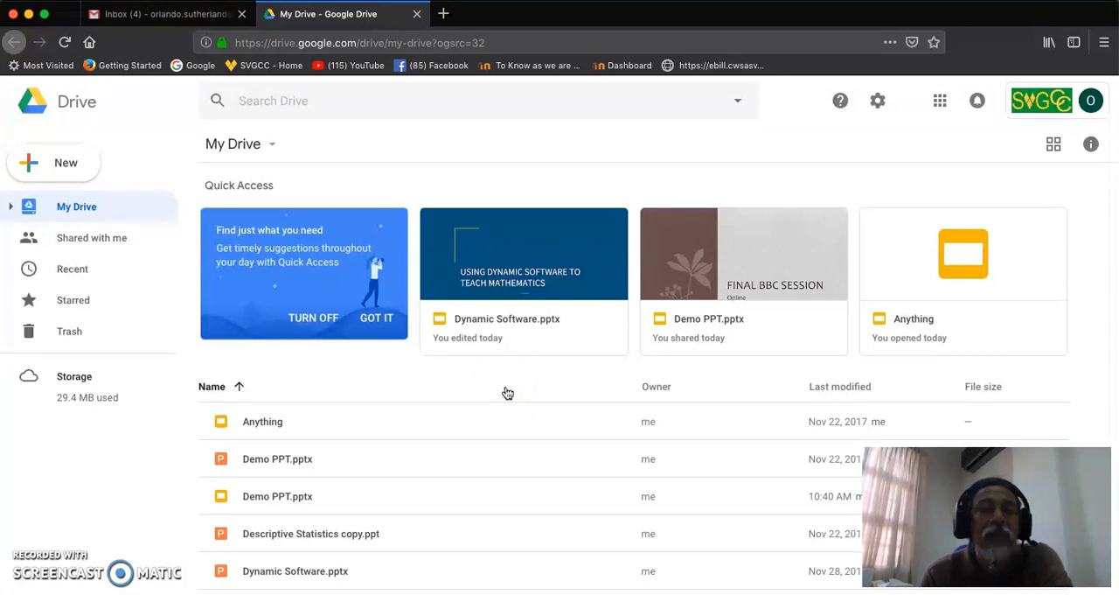
mouse_move(476, 434)
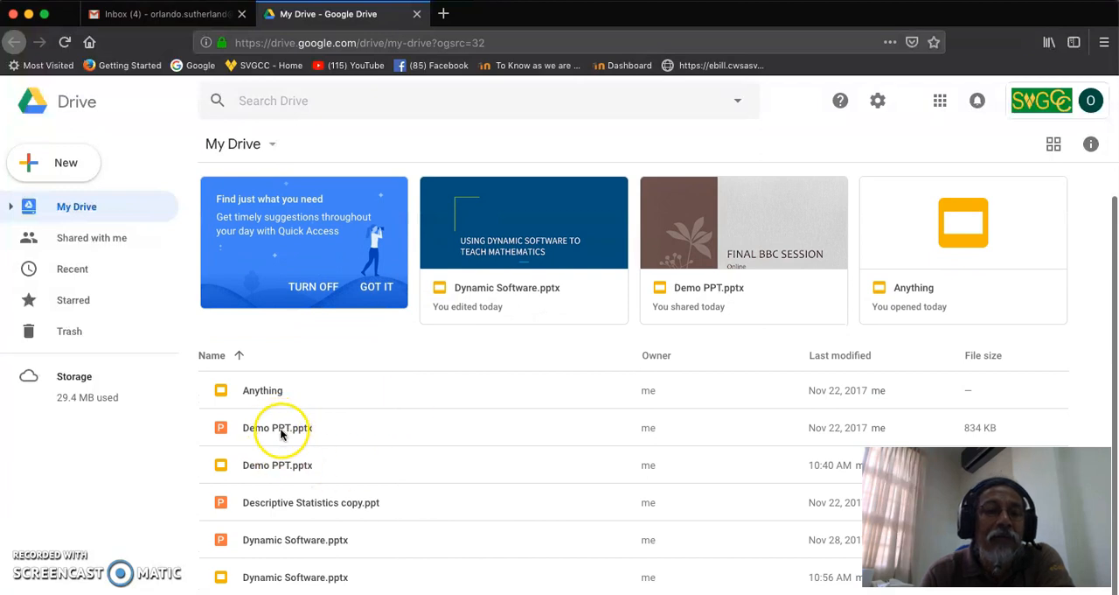
mouse_move(429, 493)
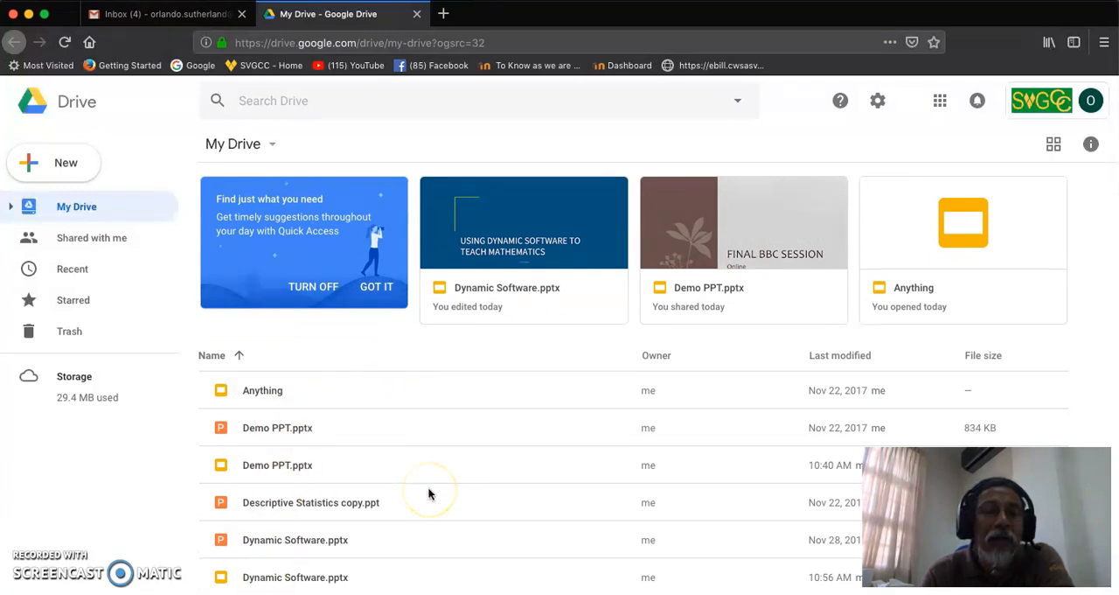
mouse_move(283, 584)
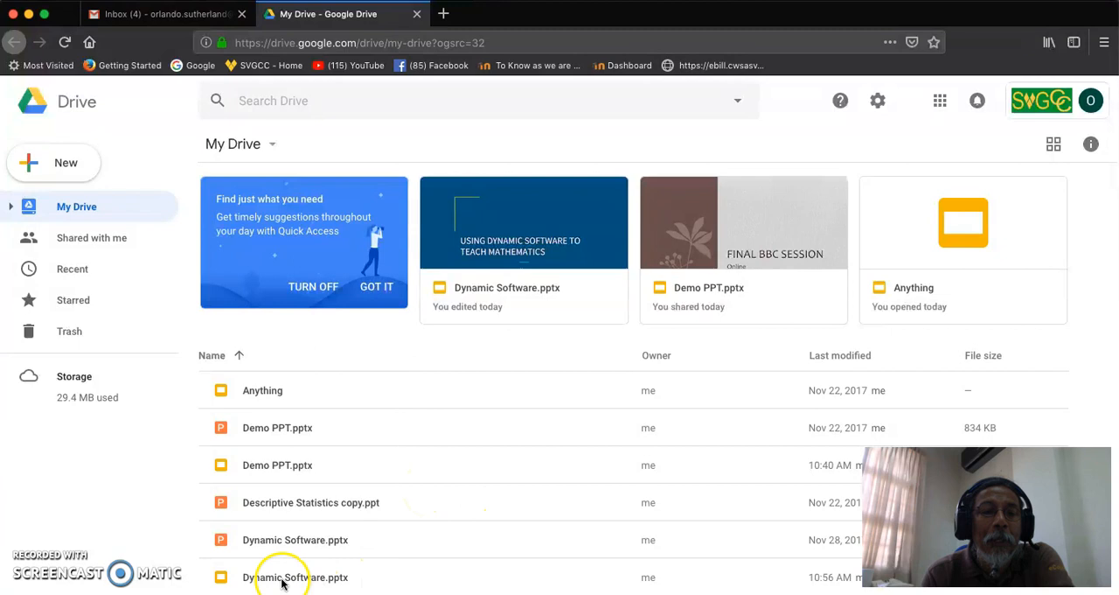
Step: Open Dynamic Software.pptx from the Drive file list in Google Slides
click(294, 577)
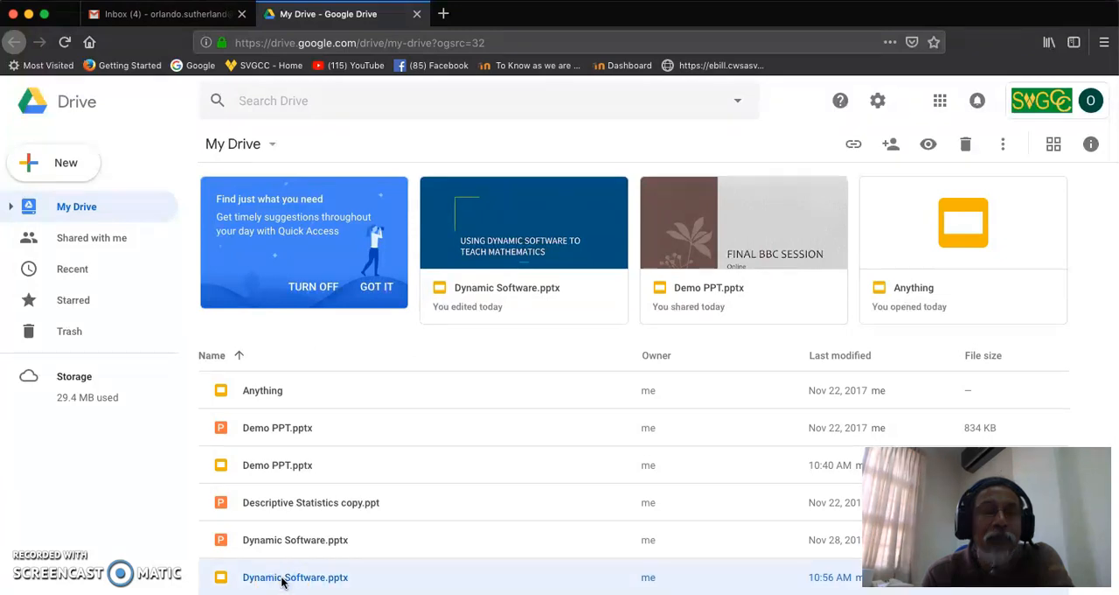
double_click(294, 577)
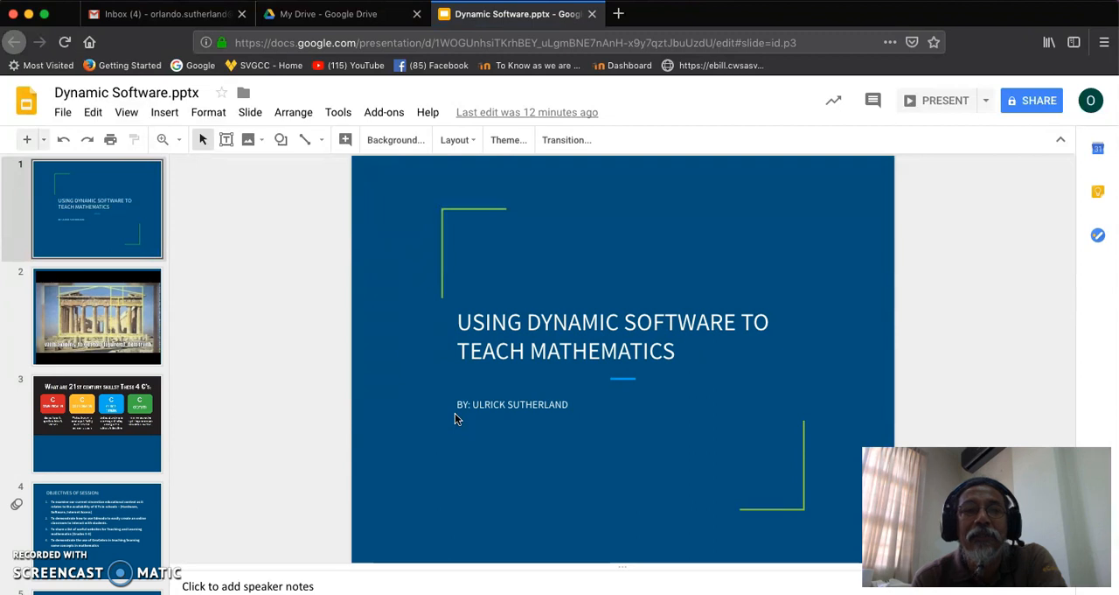
mouse_move(297, 290)
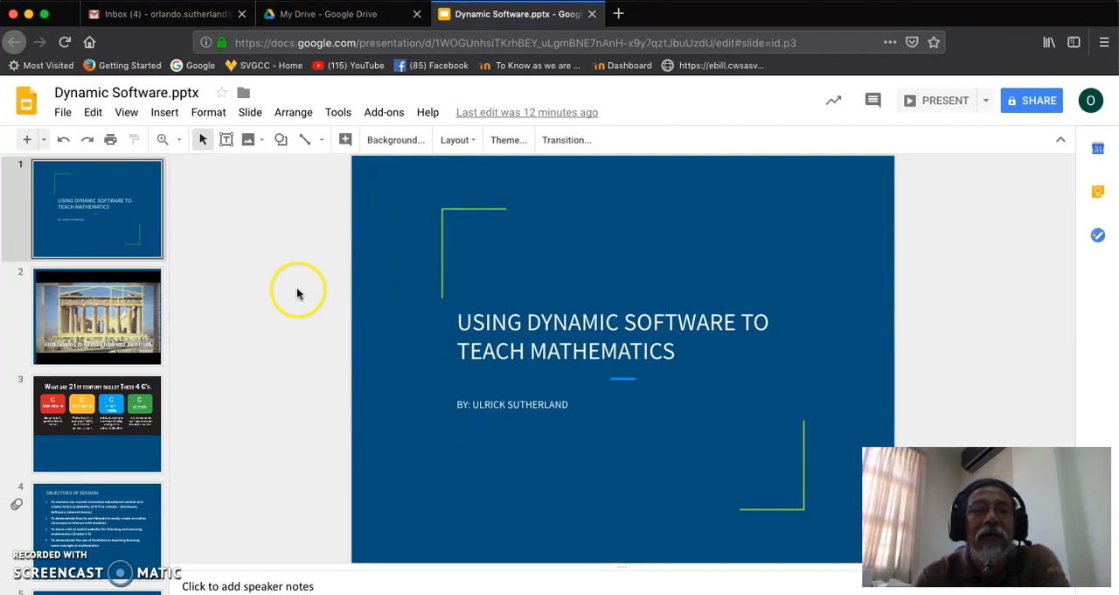
mouse_move(416, 276)
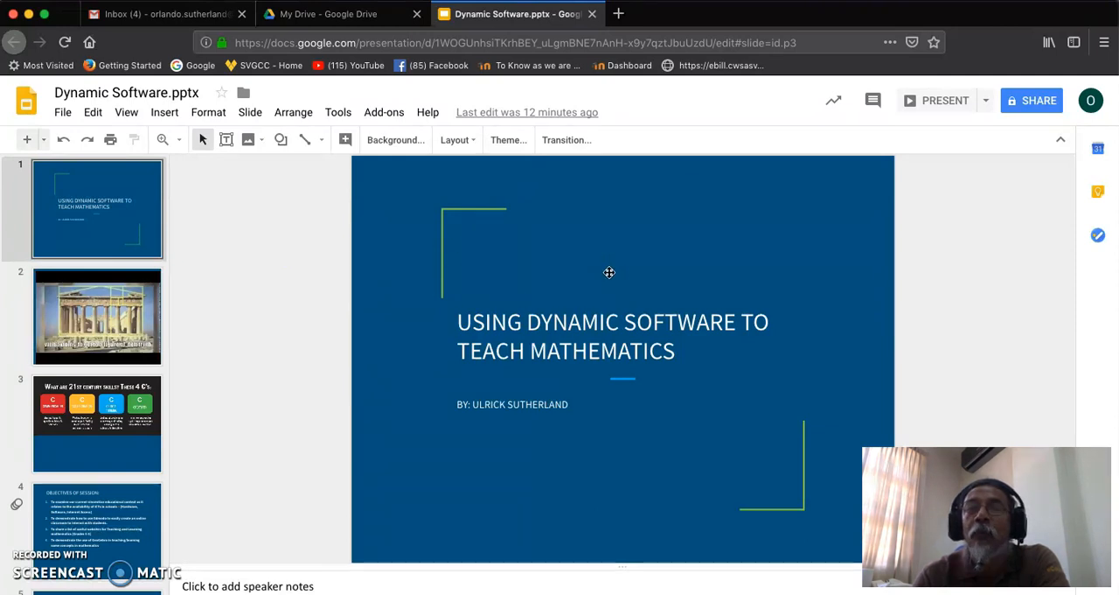
mouse_move(1039, 100)
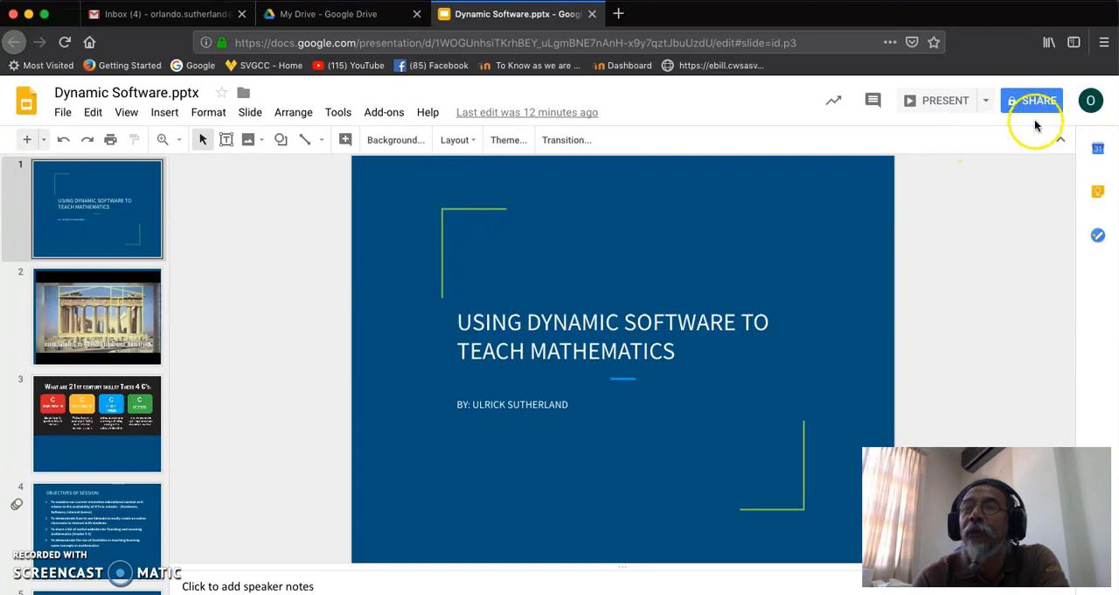
click(1032, 100)
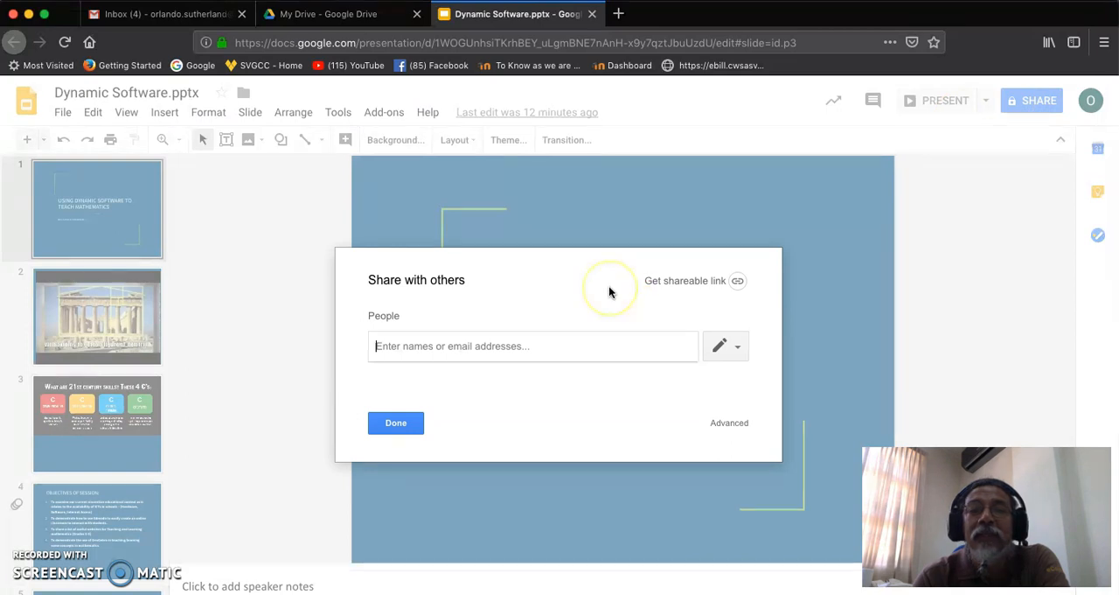
mouse_move(465, 301)
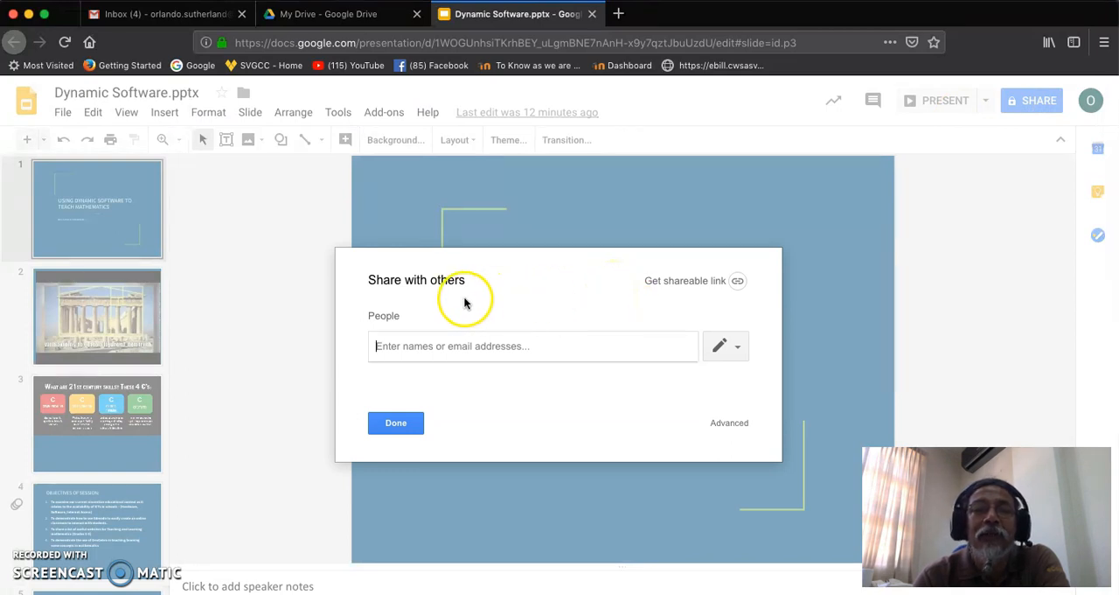
mouse_move(445, 347)
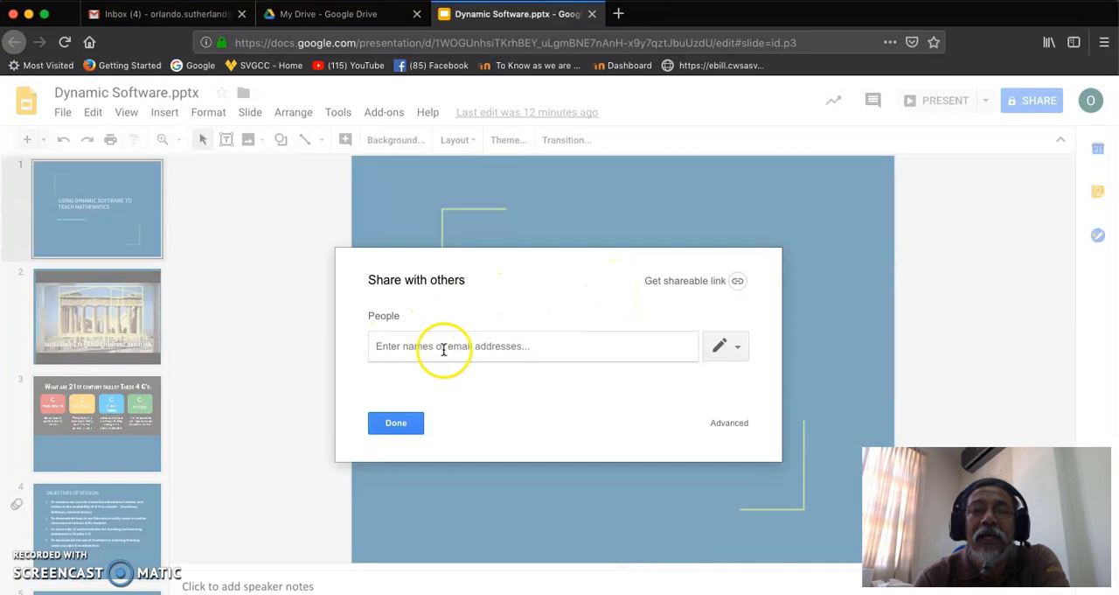
mouse_move(516, 376)
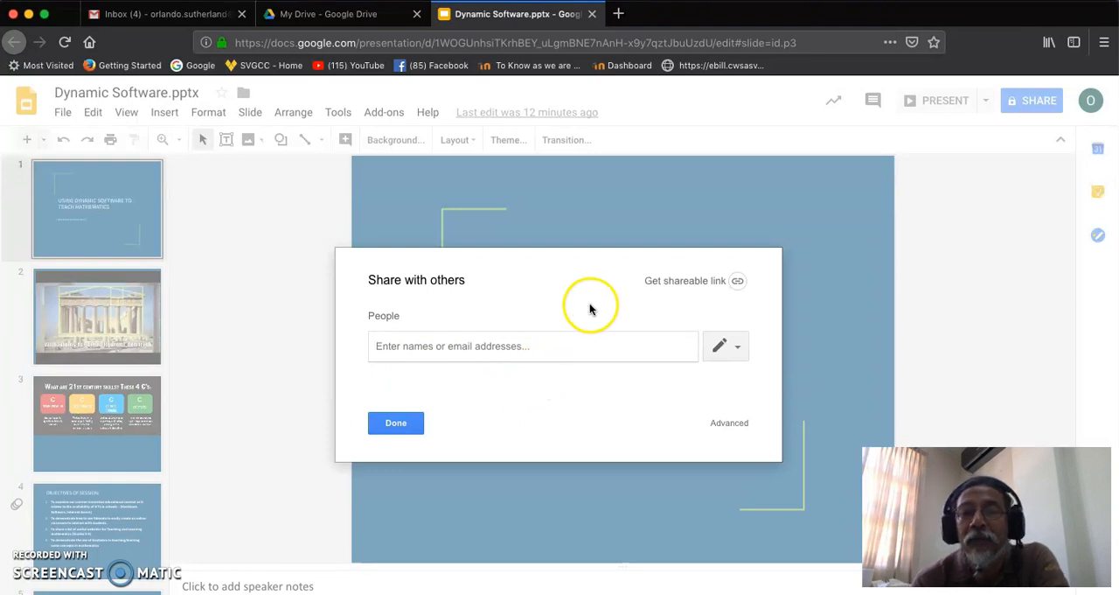
mouse_move(729, 424)
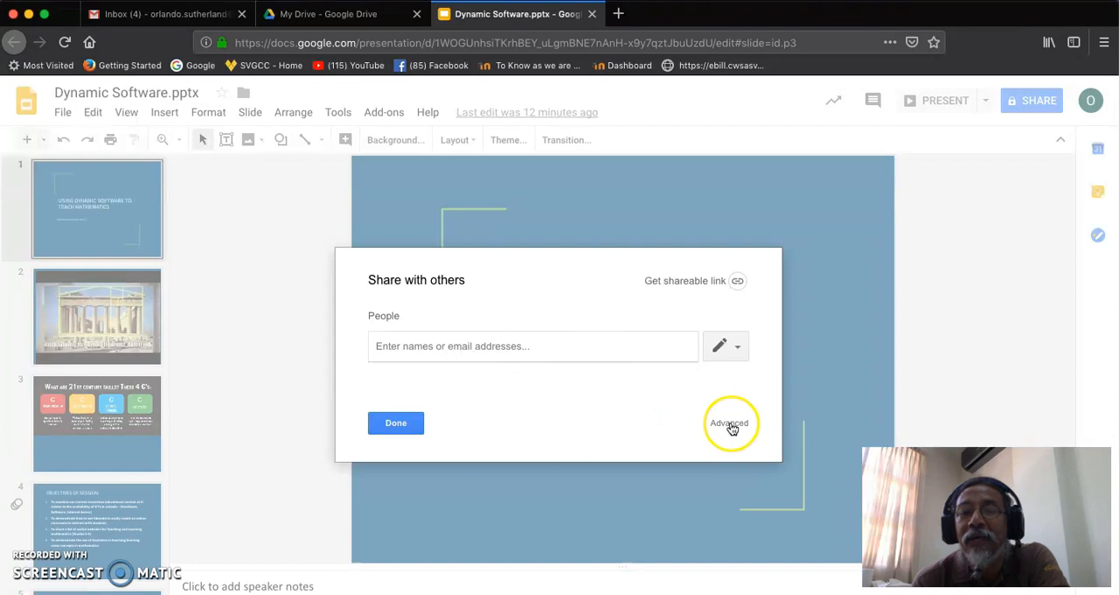
Step: Open the advanced Sharing settings for Dynamic Software.pptx, currently private to the owner
click(729, 423)
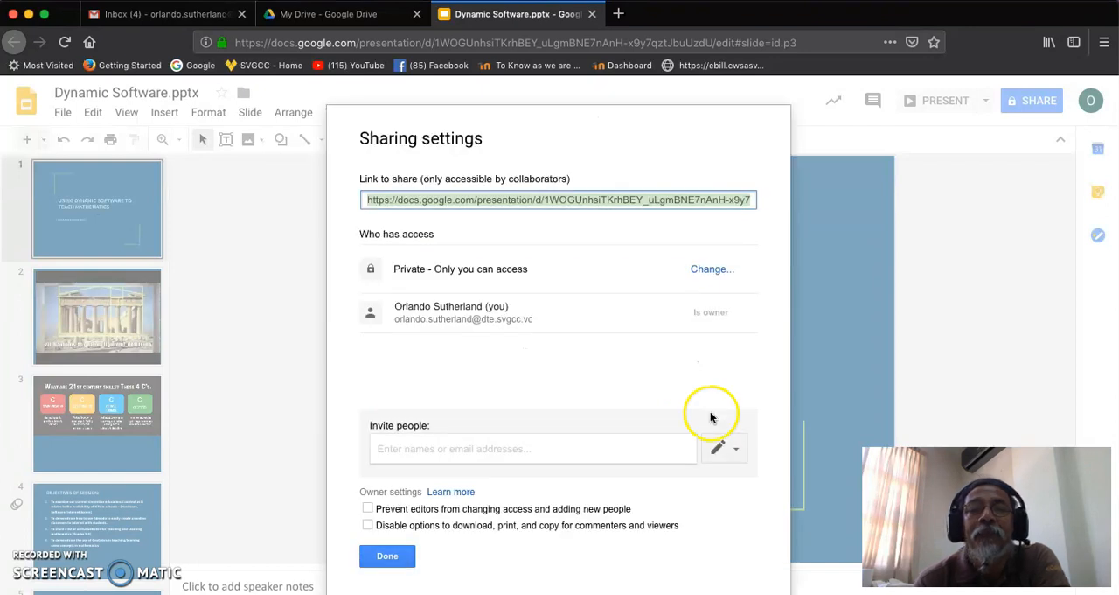
mouse_move(573, 386)
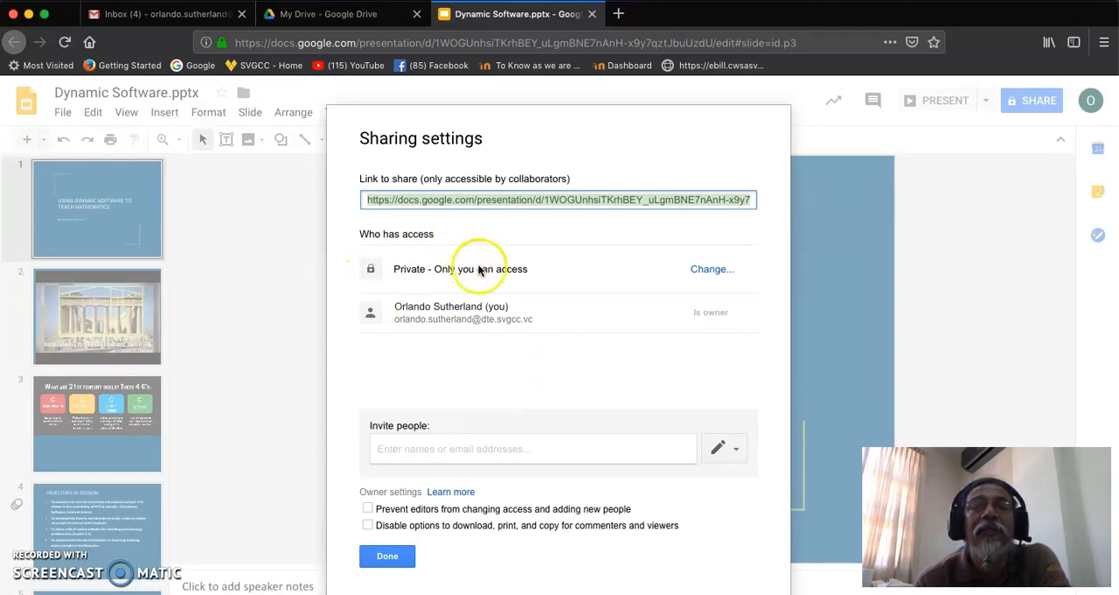
mouse_move(574, 269)
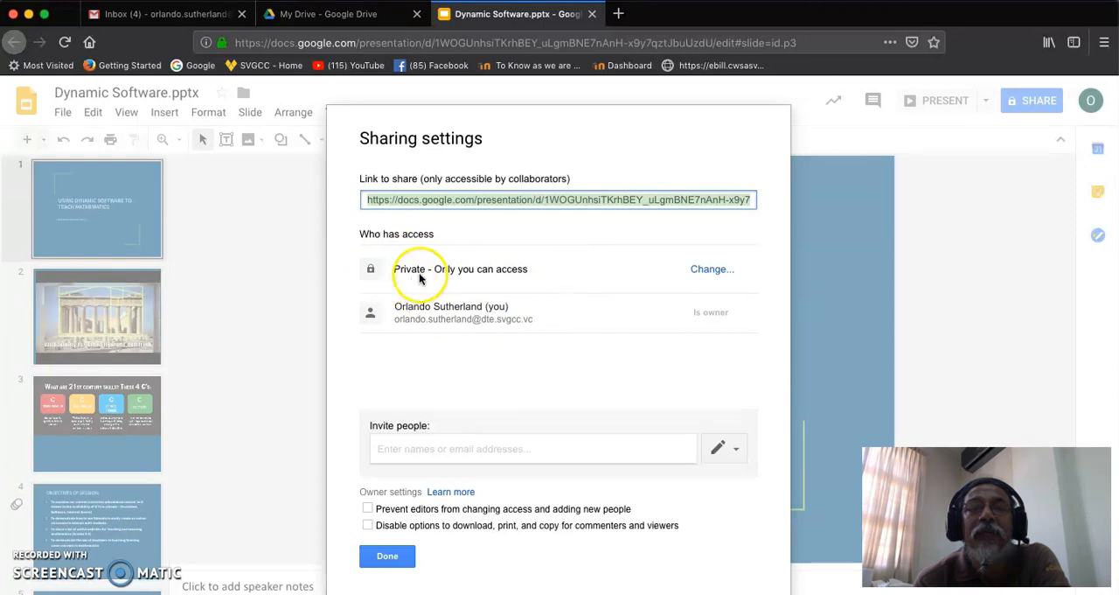
mouse_move(518, 269)
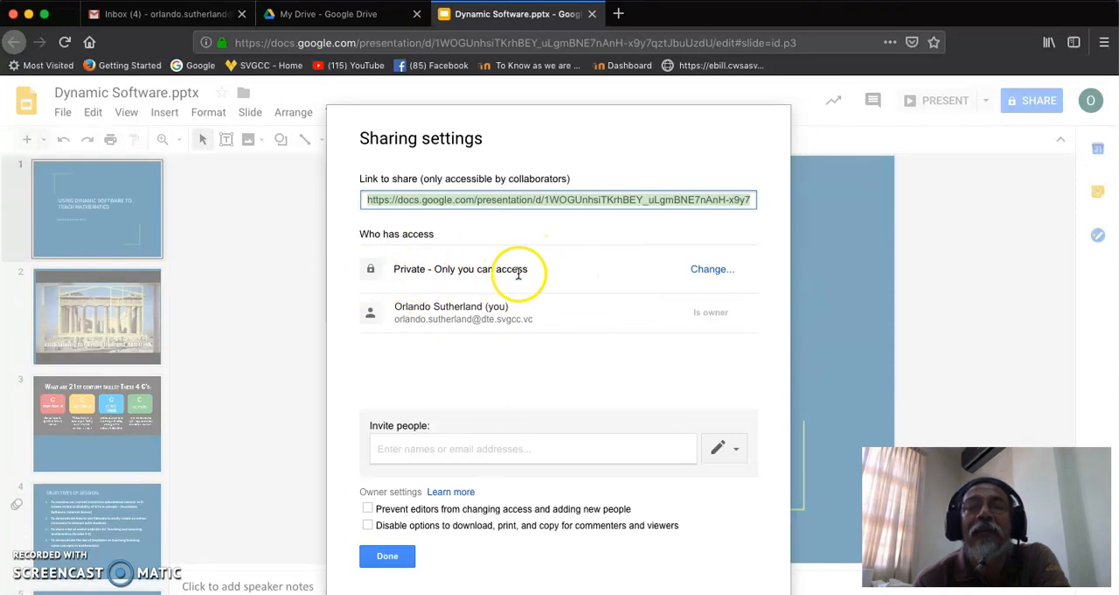
mouse_move(570, 281)
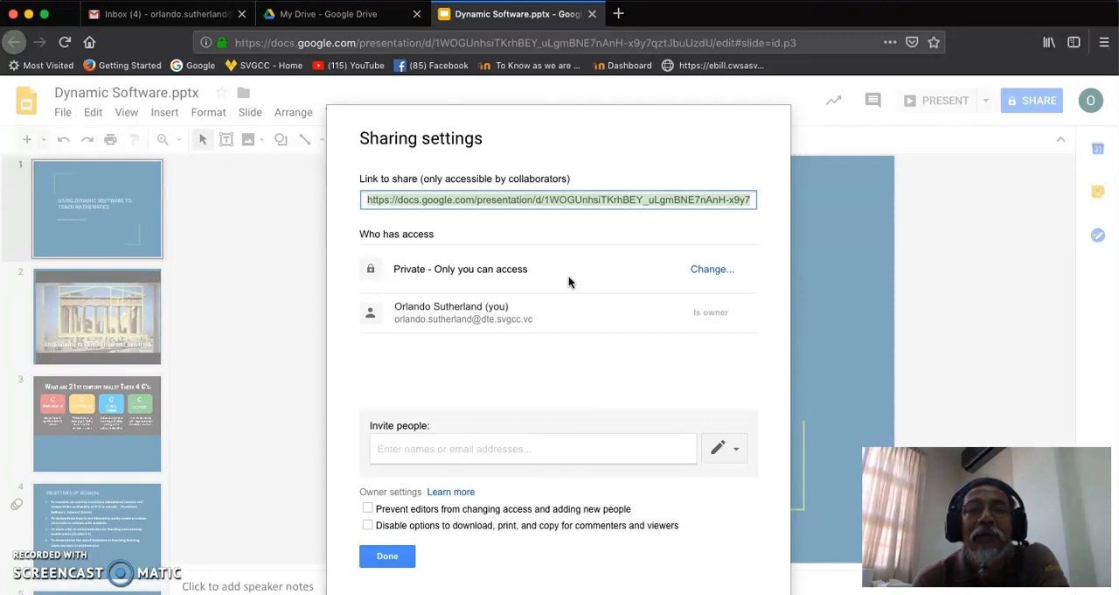
mouse_move(708, 269)
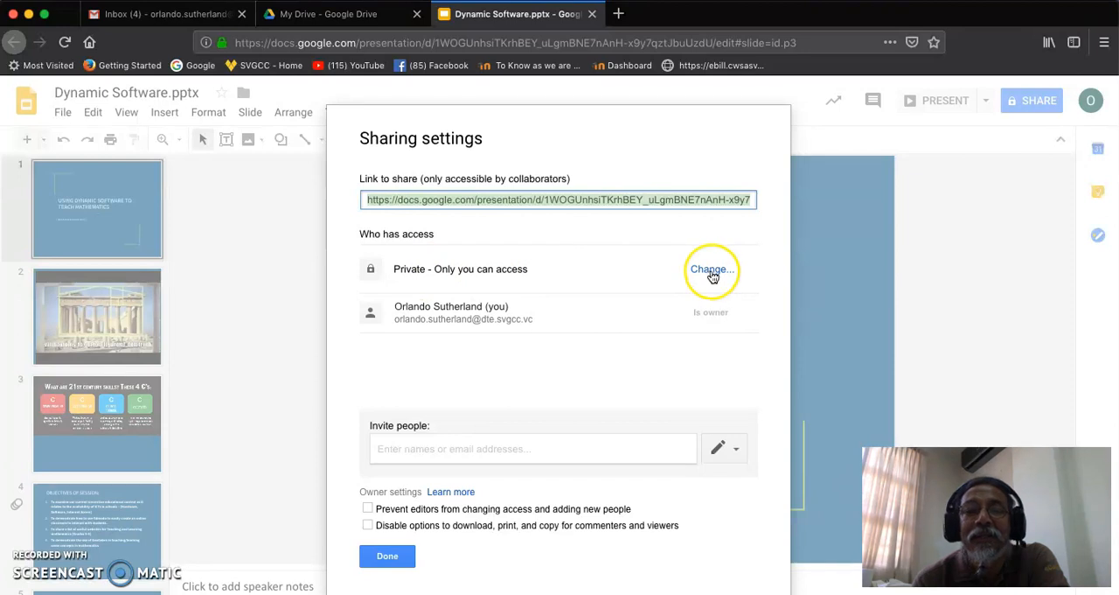
Step: Change link sharing from specific people to anyone at the college with the link
click(710, 269)
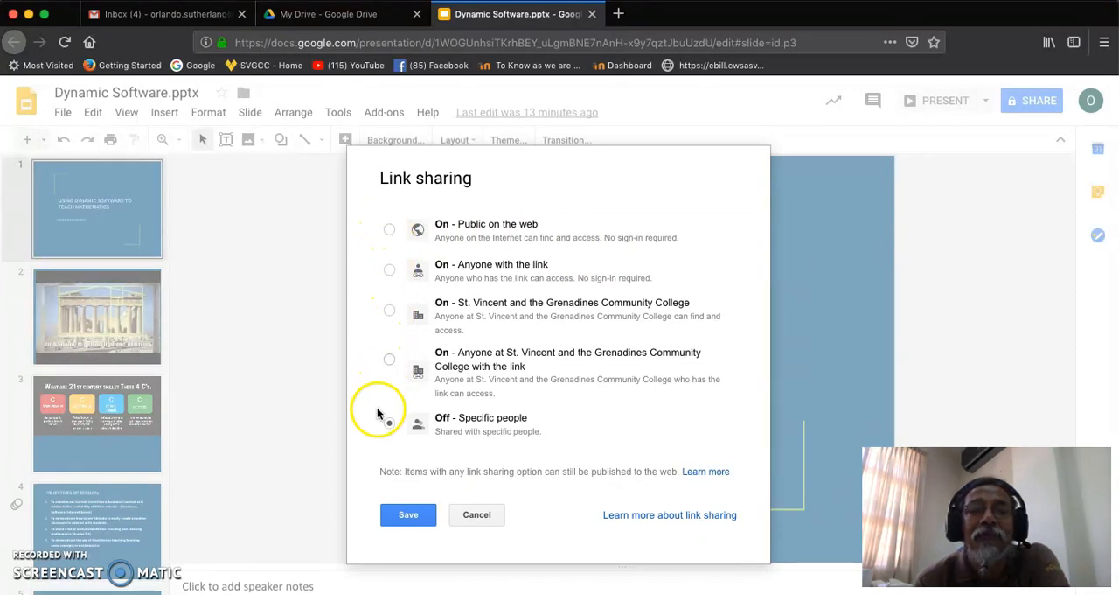
click(388, 423)
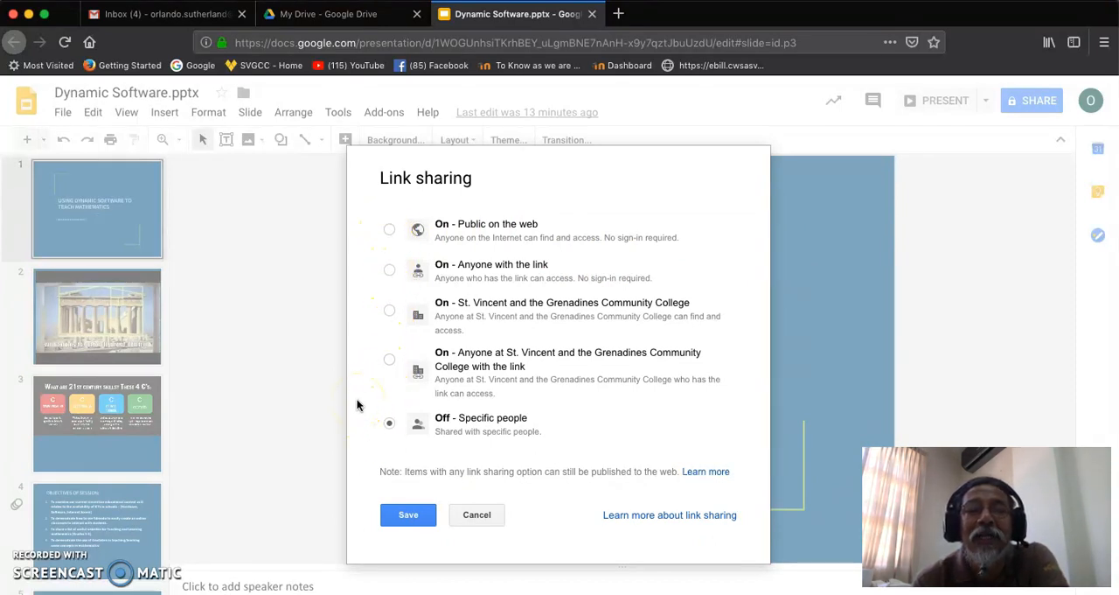
mouse_move(417, 453)
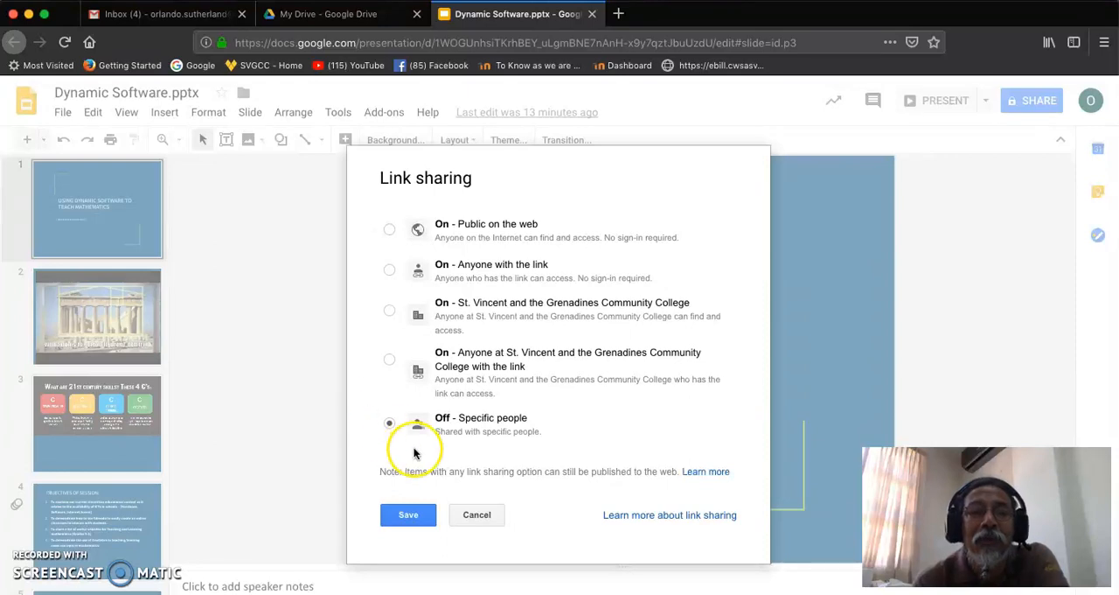
mouse_move(446, 437)
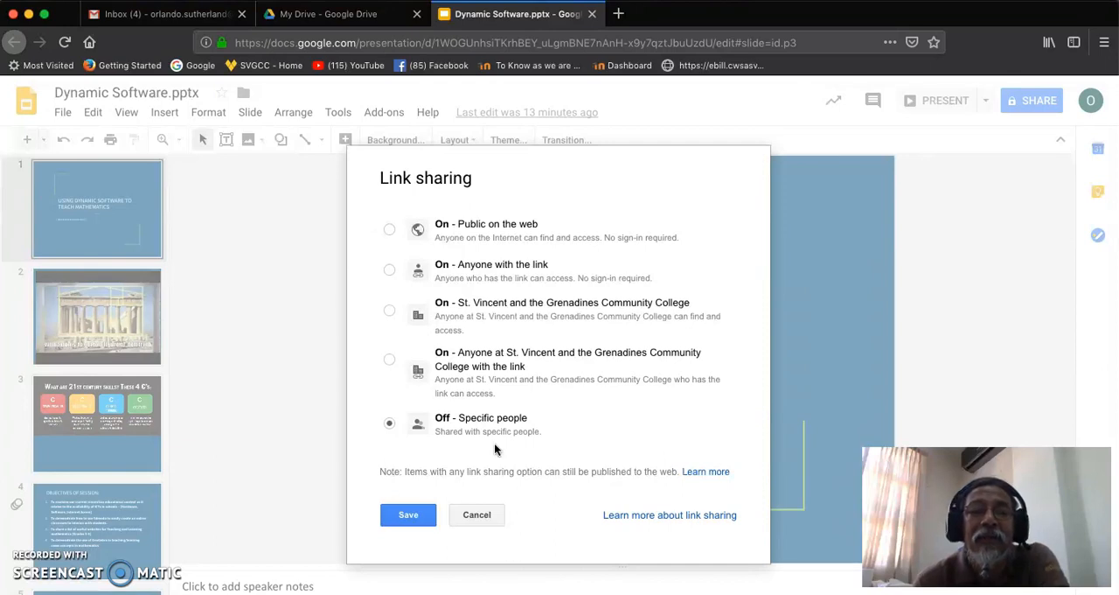
mouse_move(549, 444)
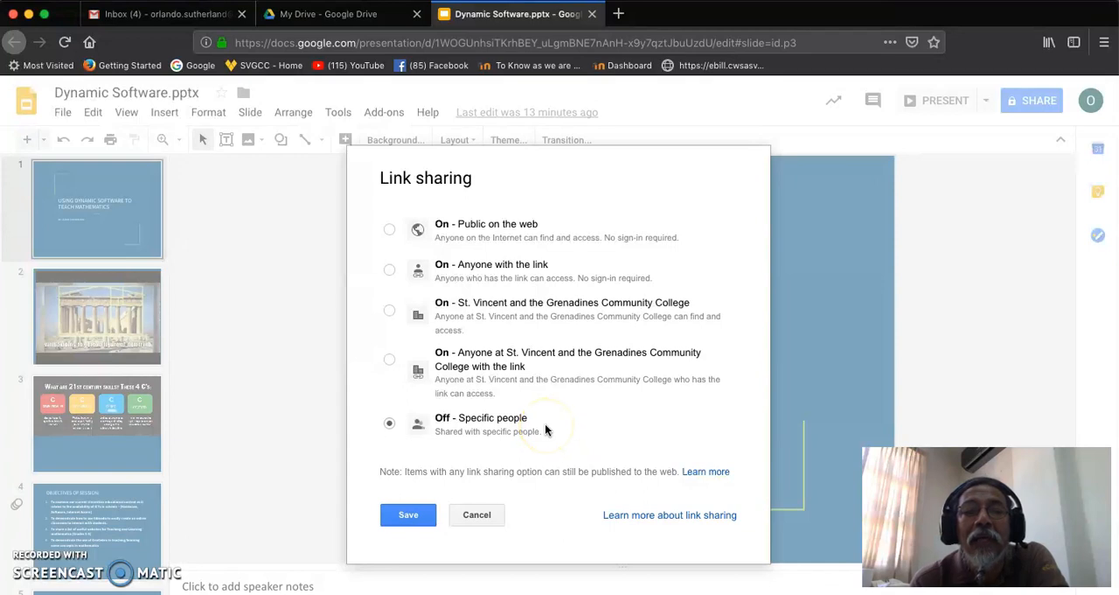
mouse_move(481, 364)
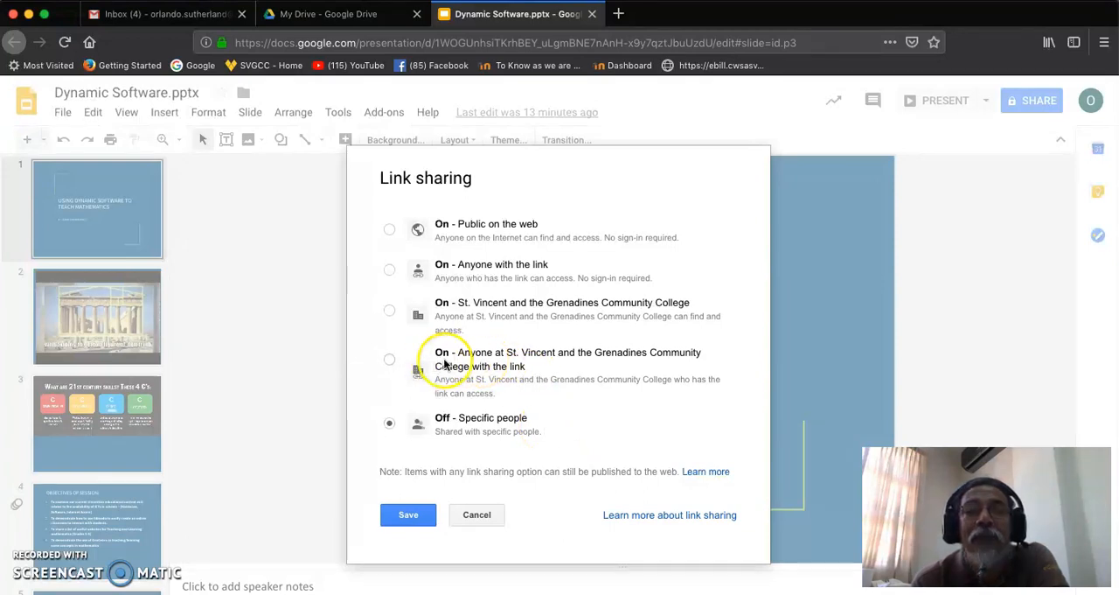
mouse_move(598, 361)
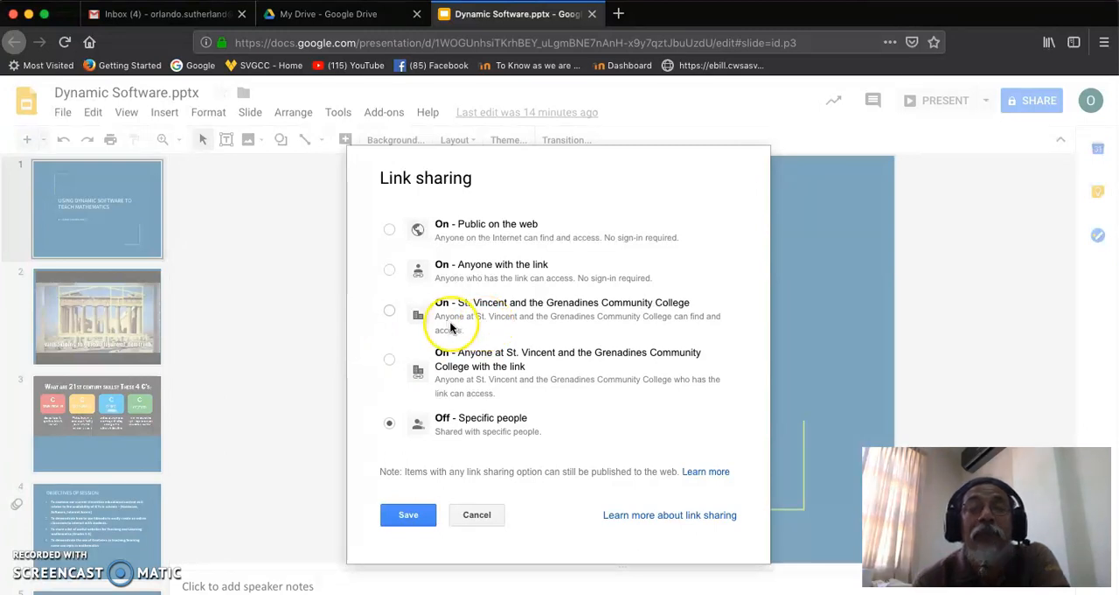
mouse_move(536, 327)
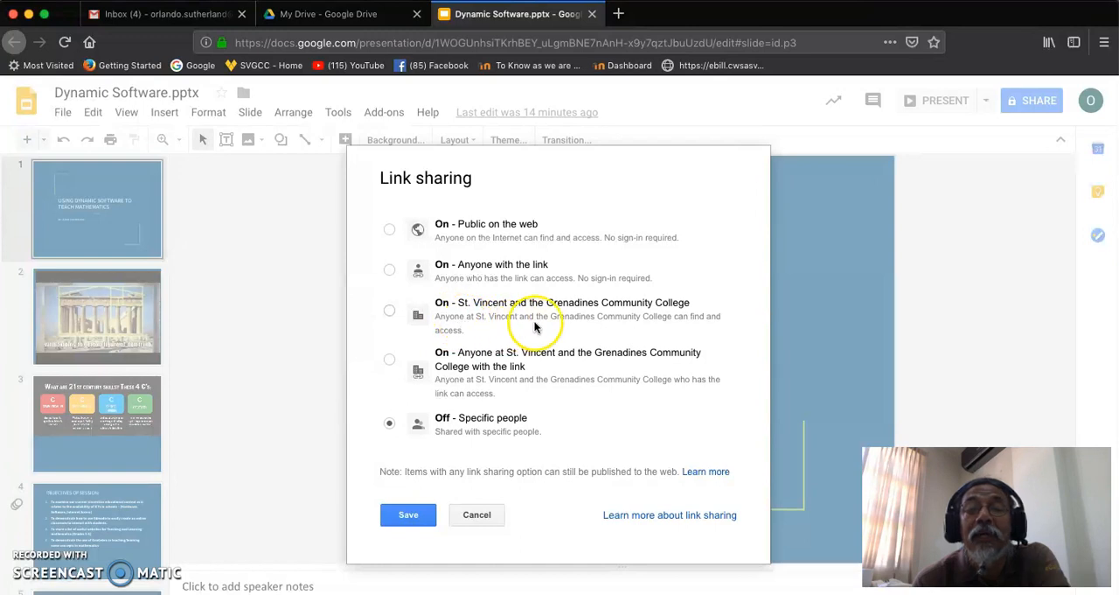
mouse_move(707, 323)
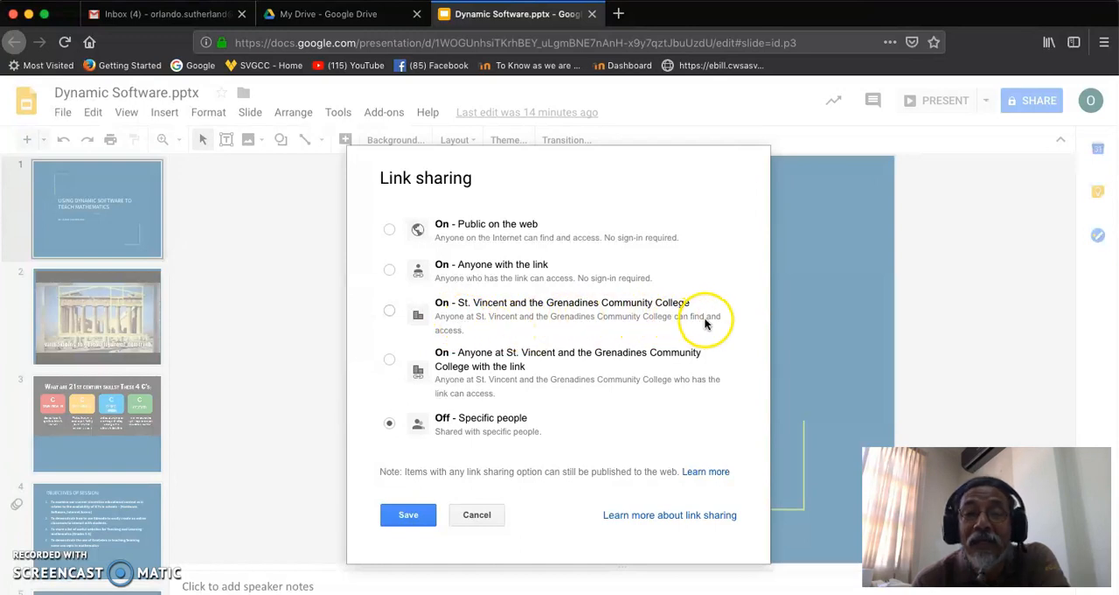
mouse_move(462, 270)
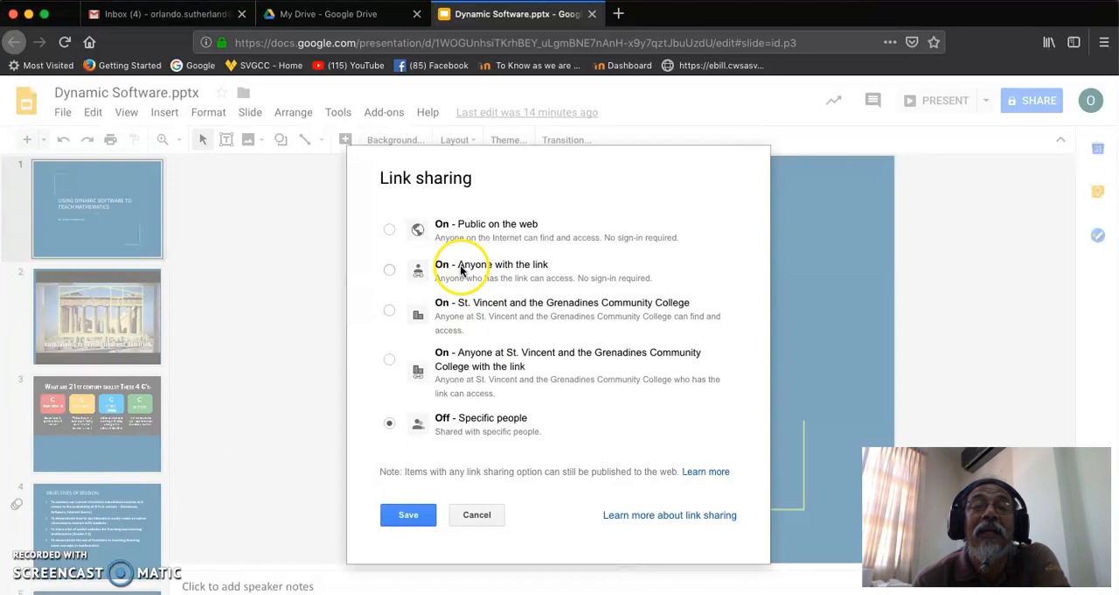
mouse_move(476, 278)
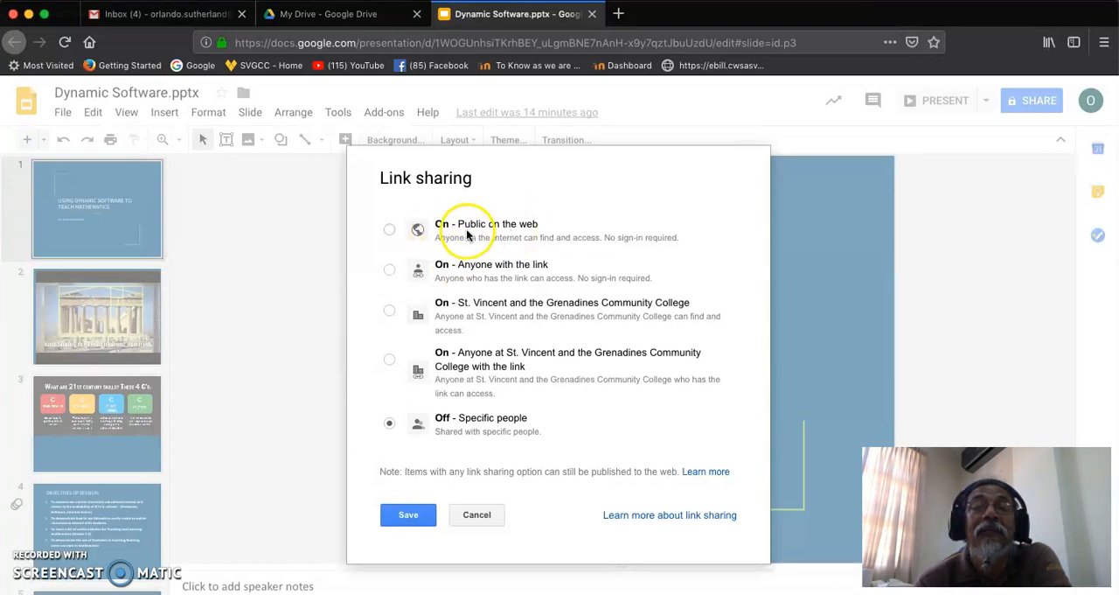
mouse_move(486, 244)
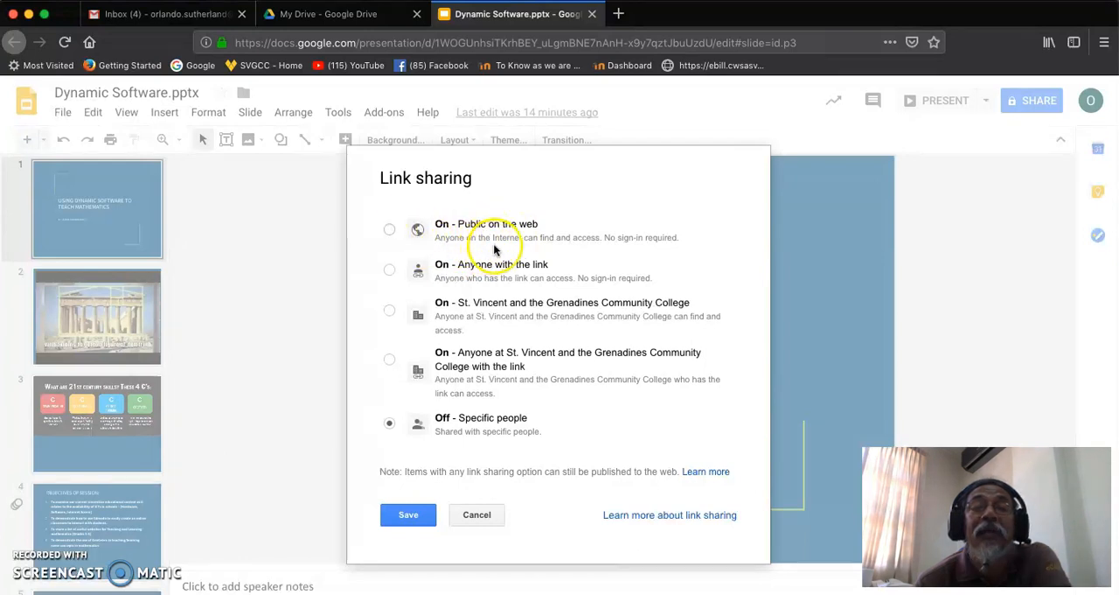
mouse_move(500, 252)
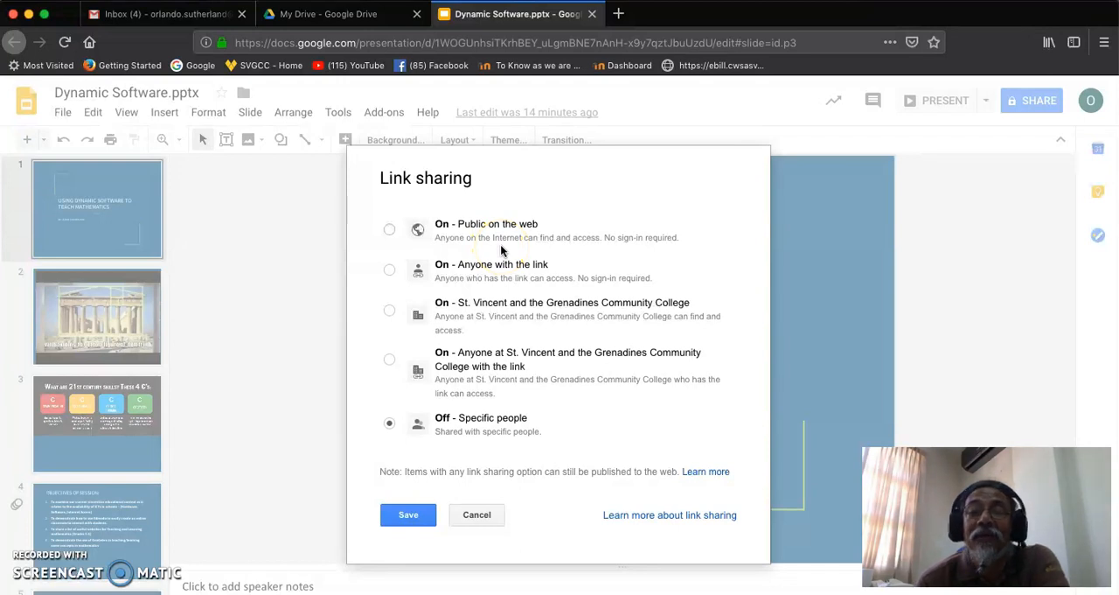
mouse_move(377, 389)
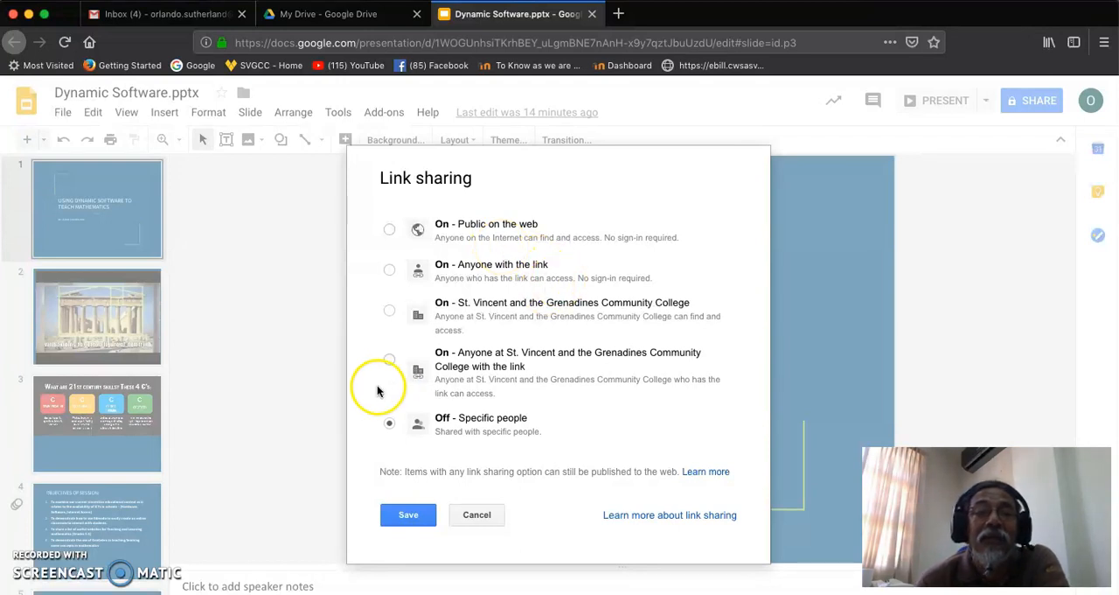
click(388, 359)
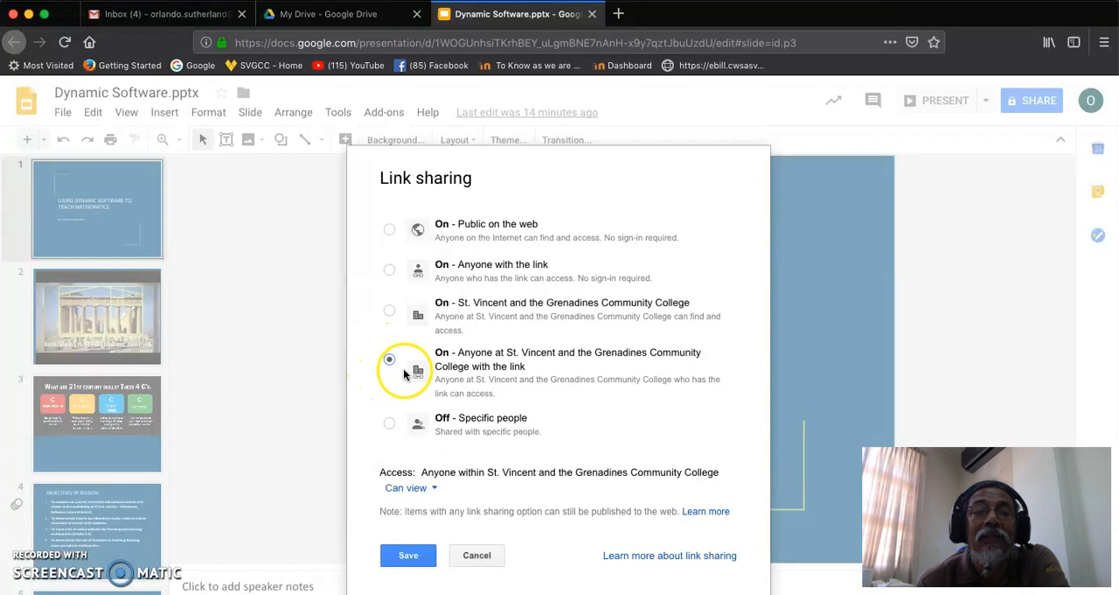
mouse_move(376, 371)
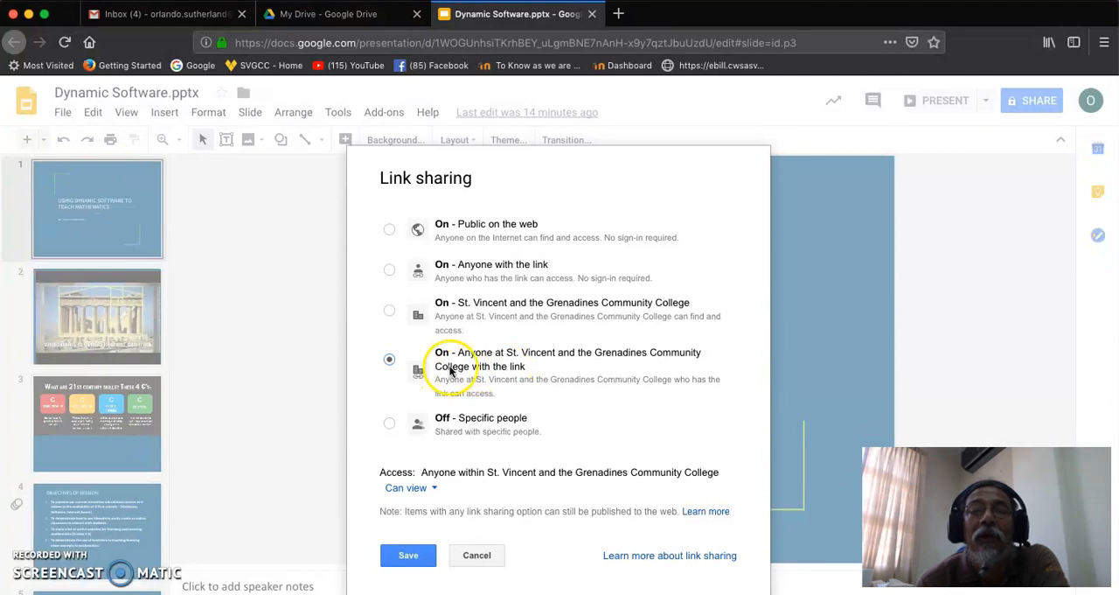
mouse_move(553, 365)
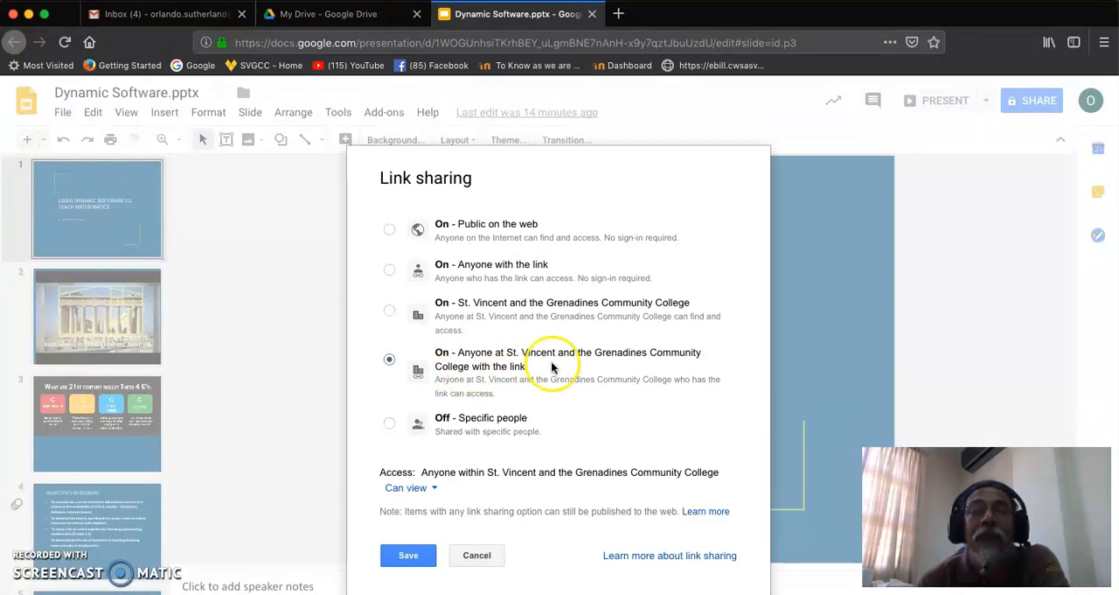
mouse_move(368, 347)
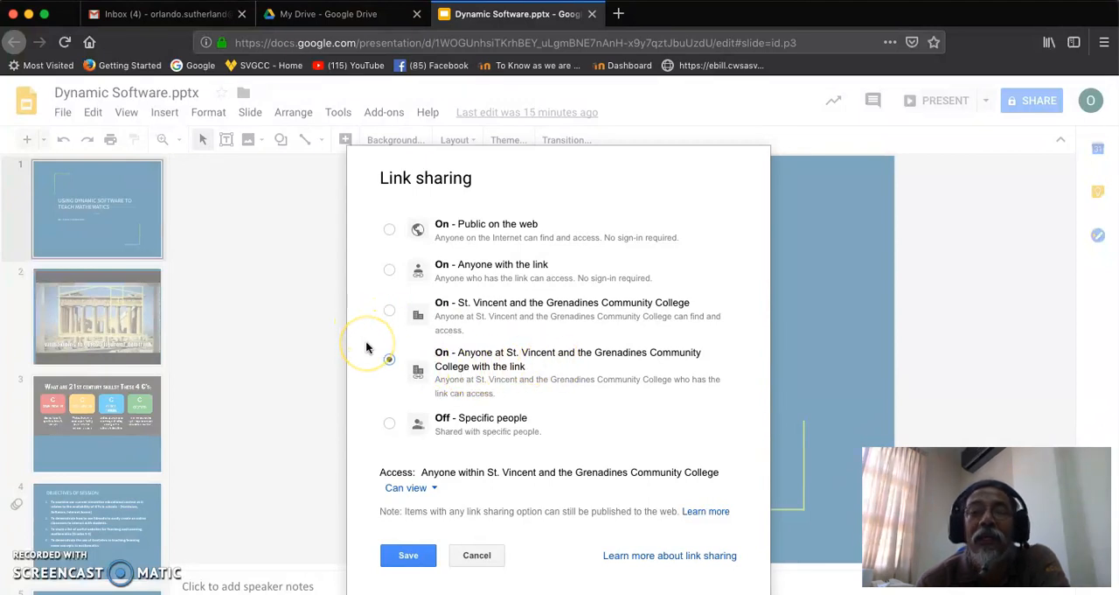
mouse_move(368, 347)
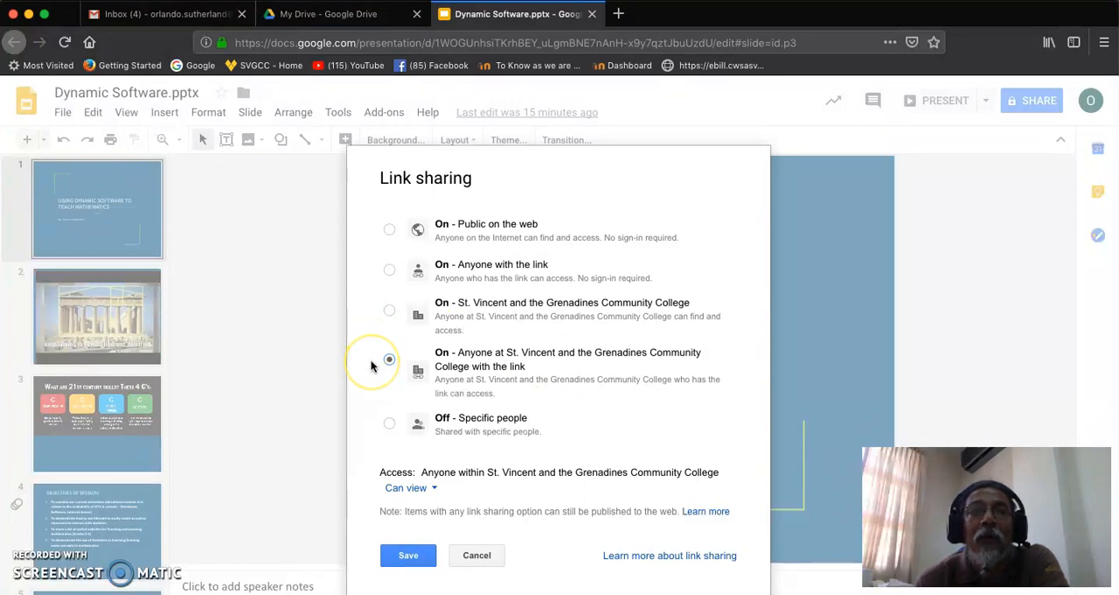
mouse_move(371, 363)
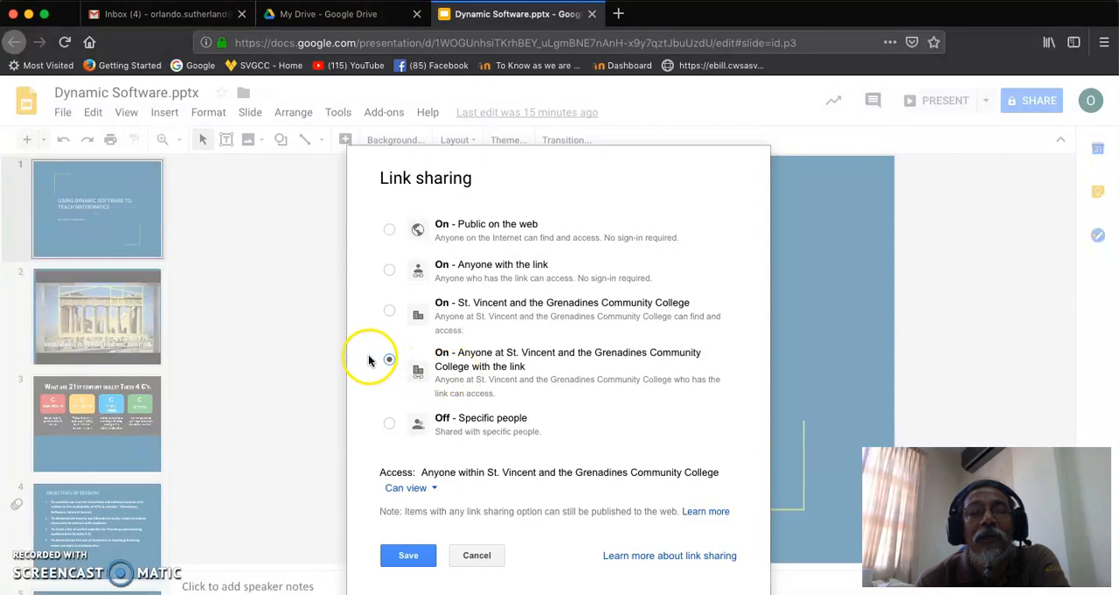
mouse_move(371, 360)
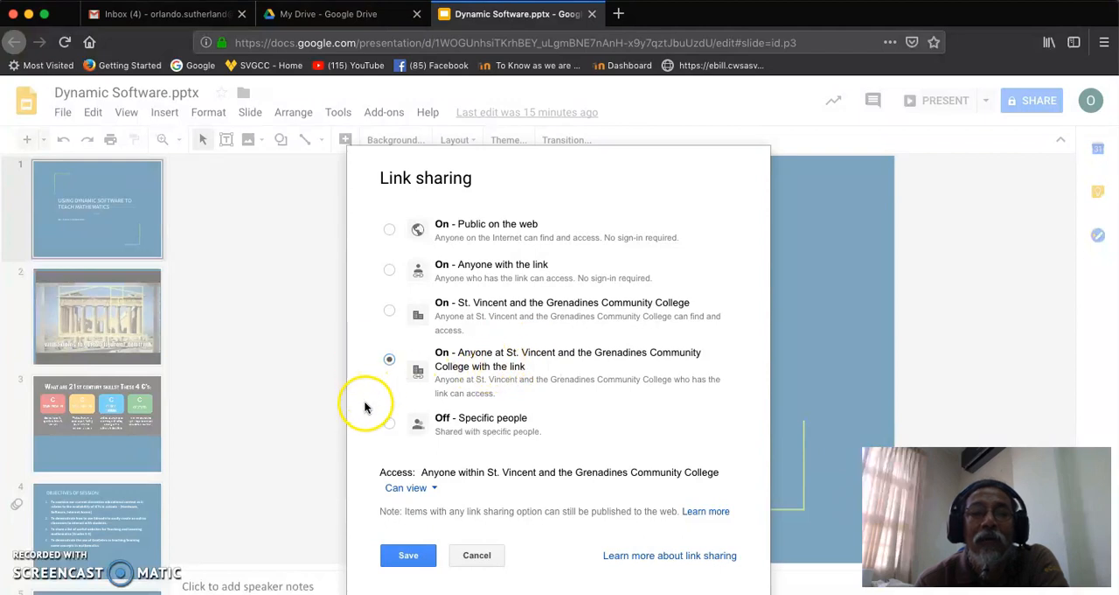
mouse_move(389, 360)
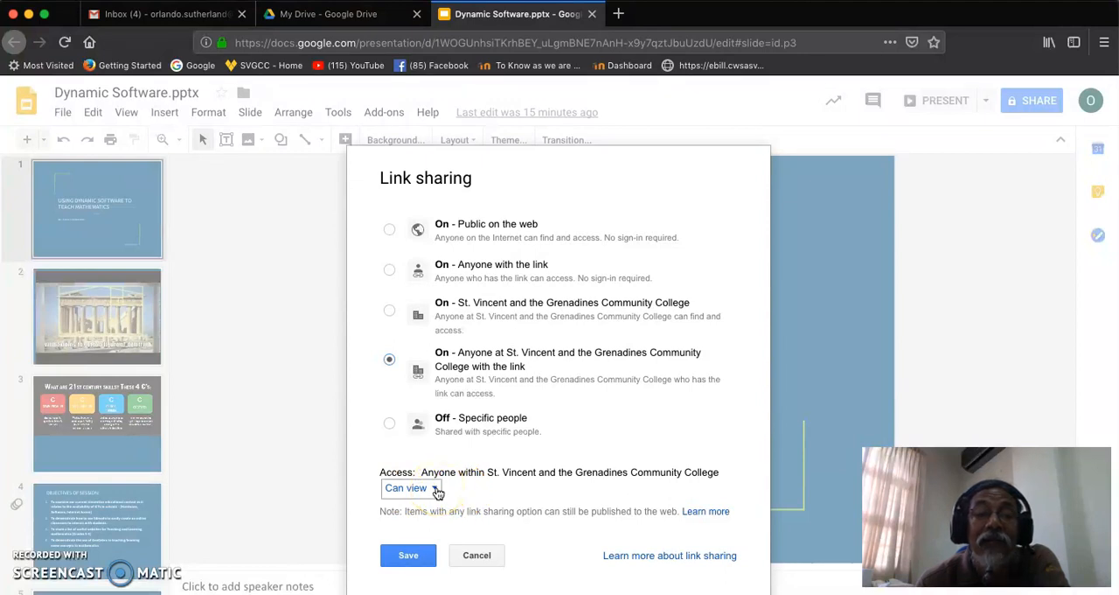
Step: Open the access-level choices (edit, comment, view) for college link holders
click(411, 486)
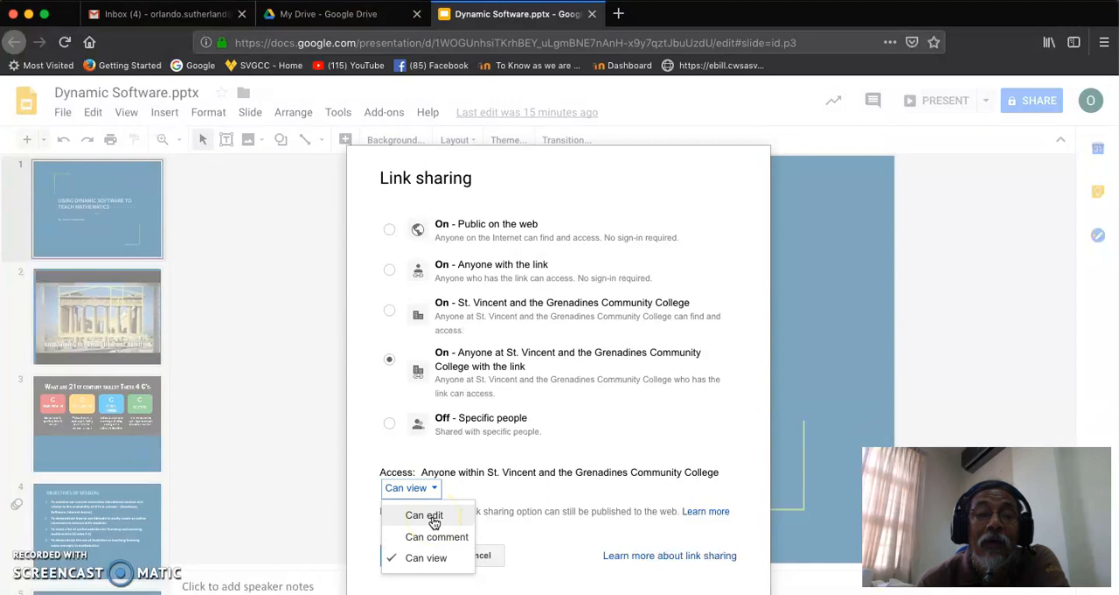
mouse_move(437, 535)
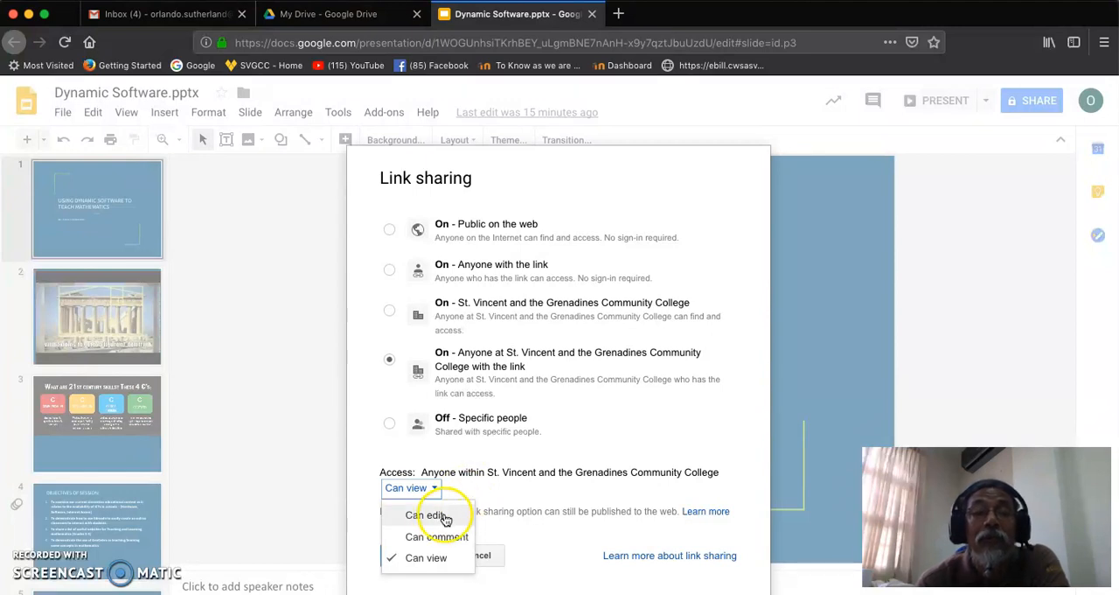
mouse_move(469, 487)
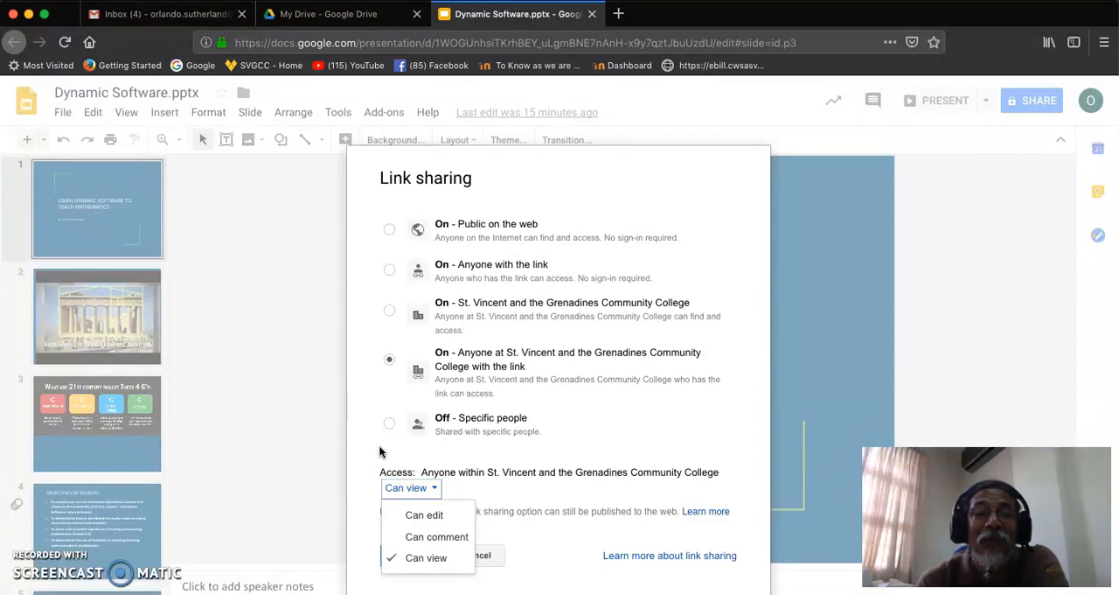
Step: Keep link access at 'Can view', save the college-wide sharing and close the settings
click(427, 556)
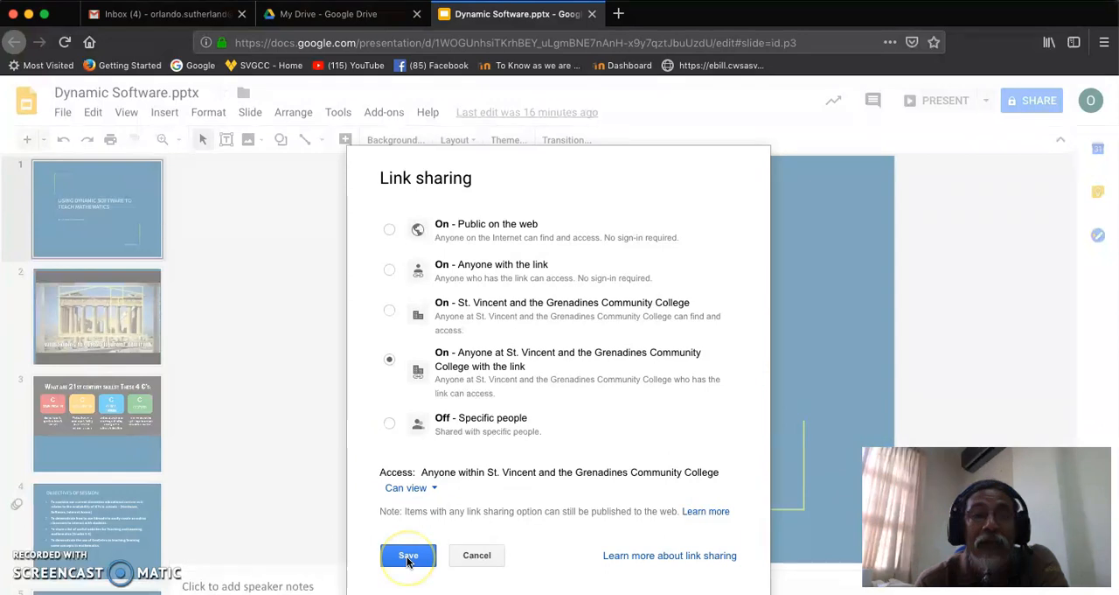
click(408, 556)
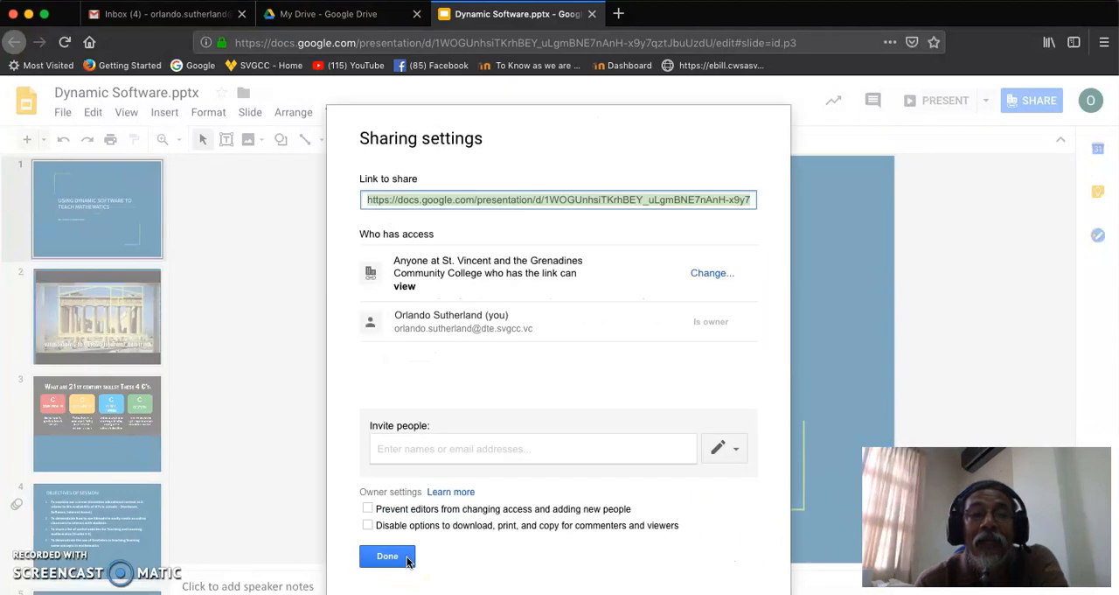
click(386, 556)
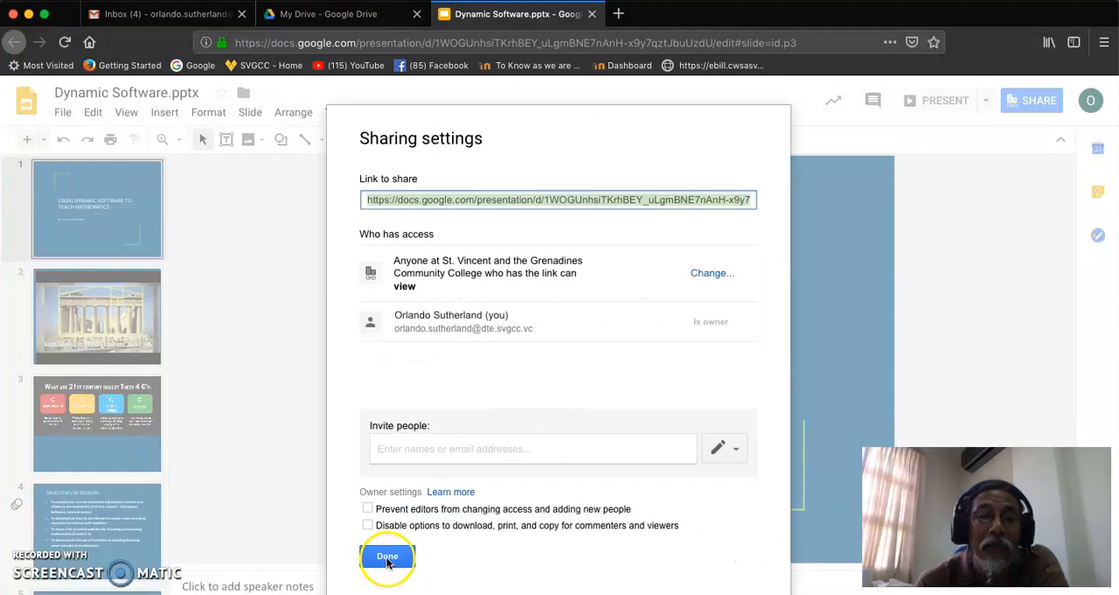
click(387, 556)
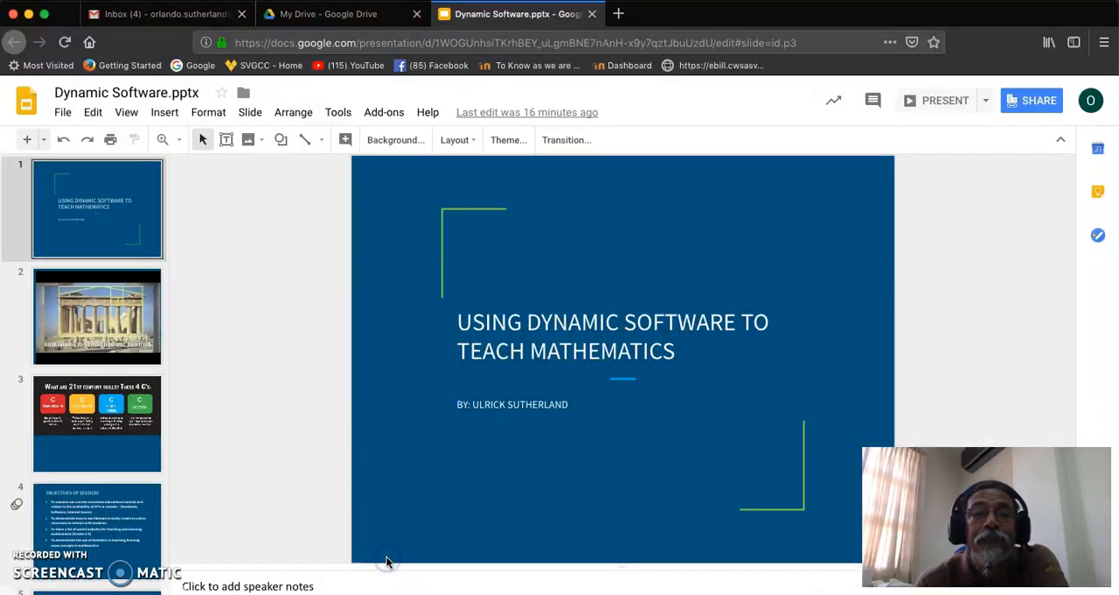
mouse_move(1030, 100)
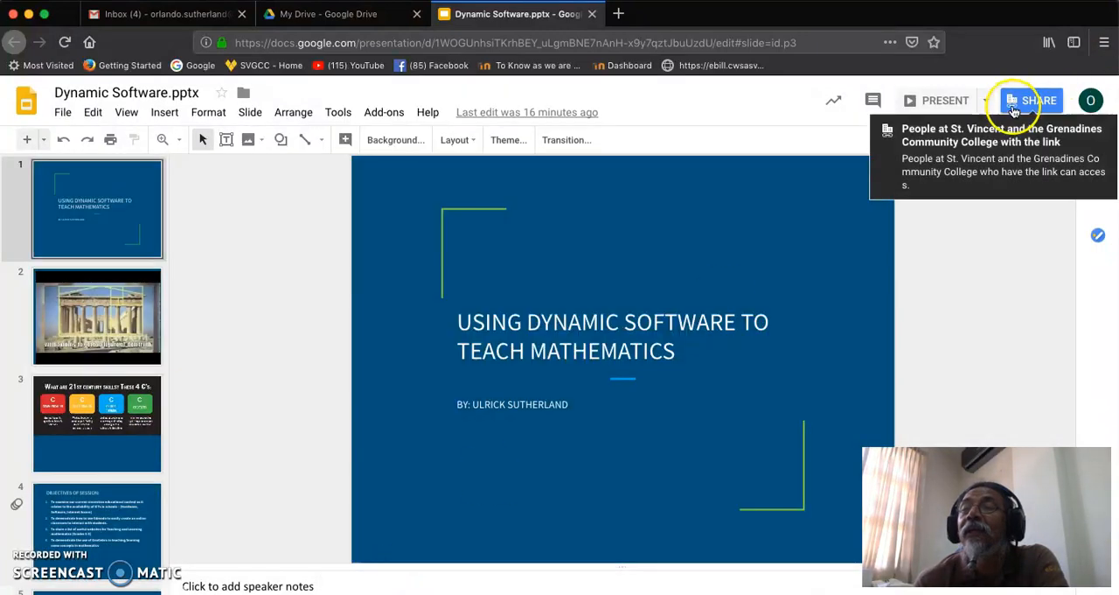
mouse_move(1018, 248)
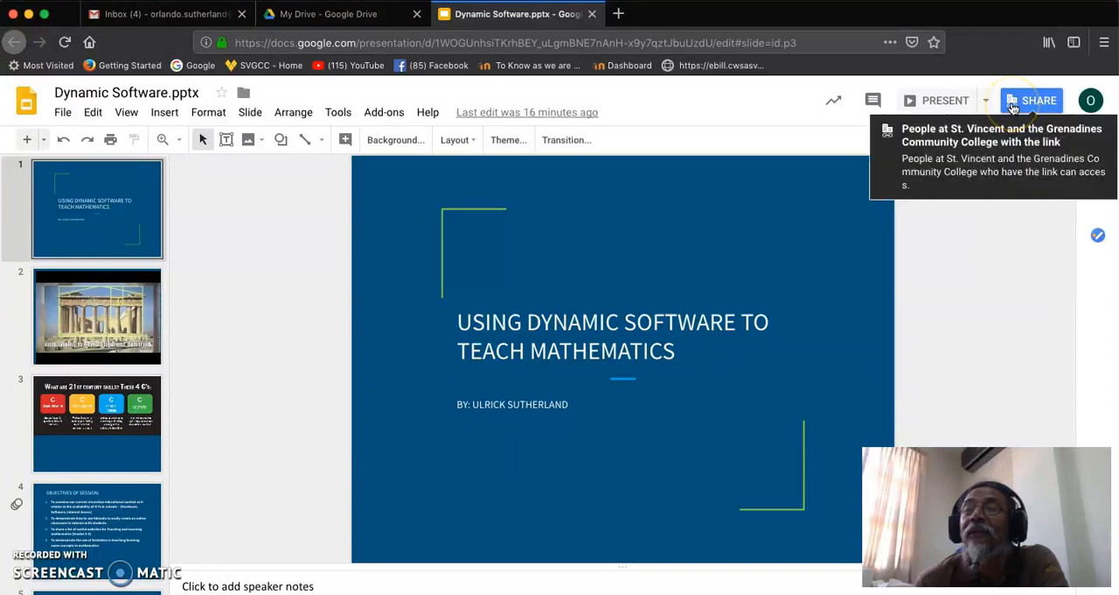
mouse_move(987, 140)
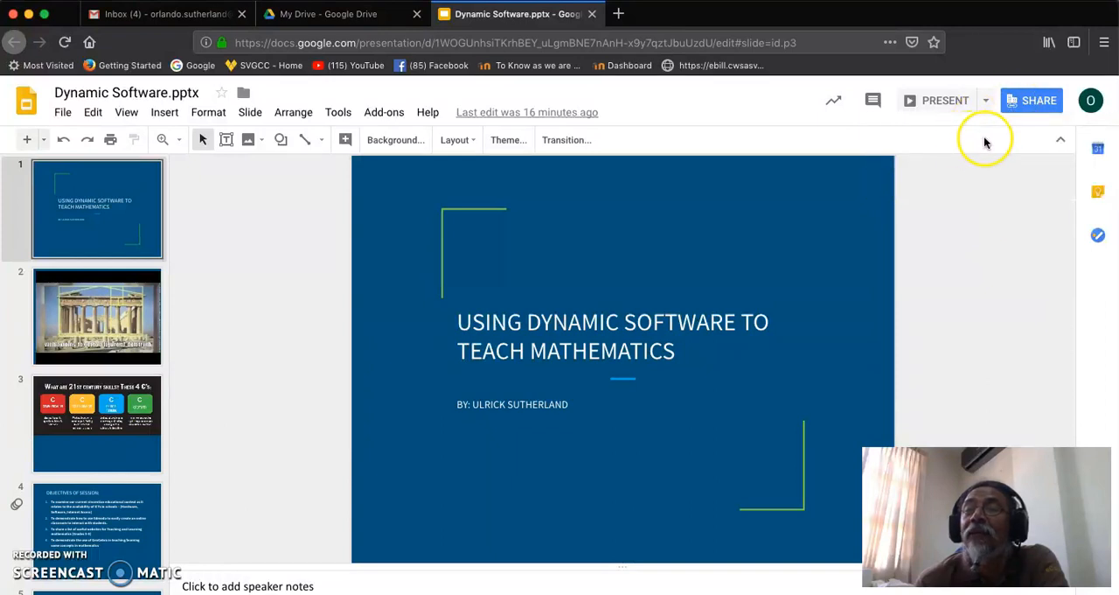
mouse_move(1031, 100)
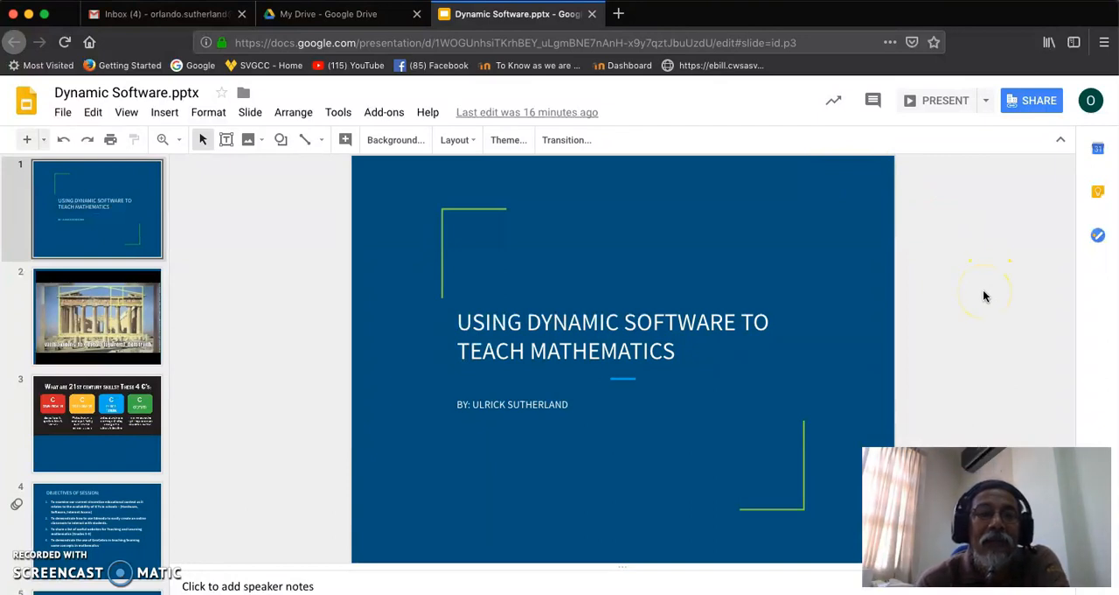
mouse_move(986, 297)
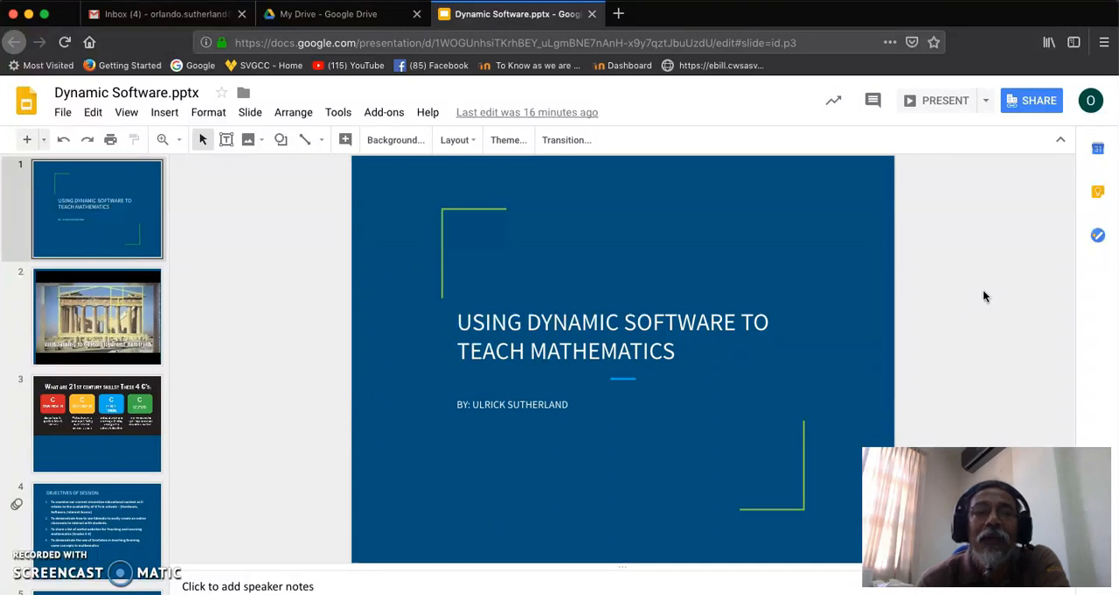
mouse_move(308, 322)
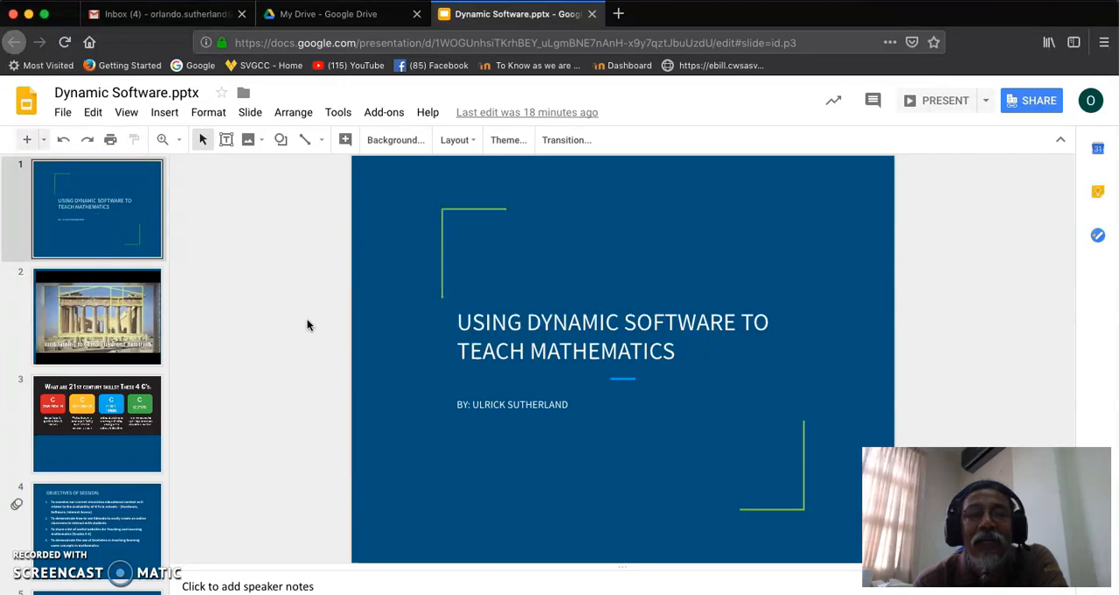
mouse_move(846, 137)
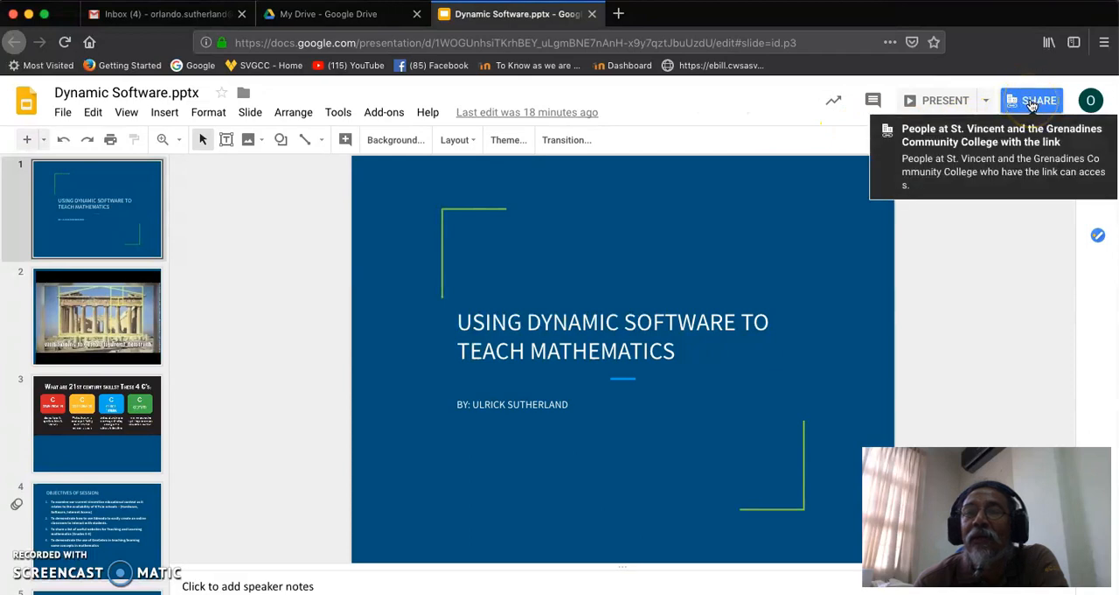
click(283, 328)
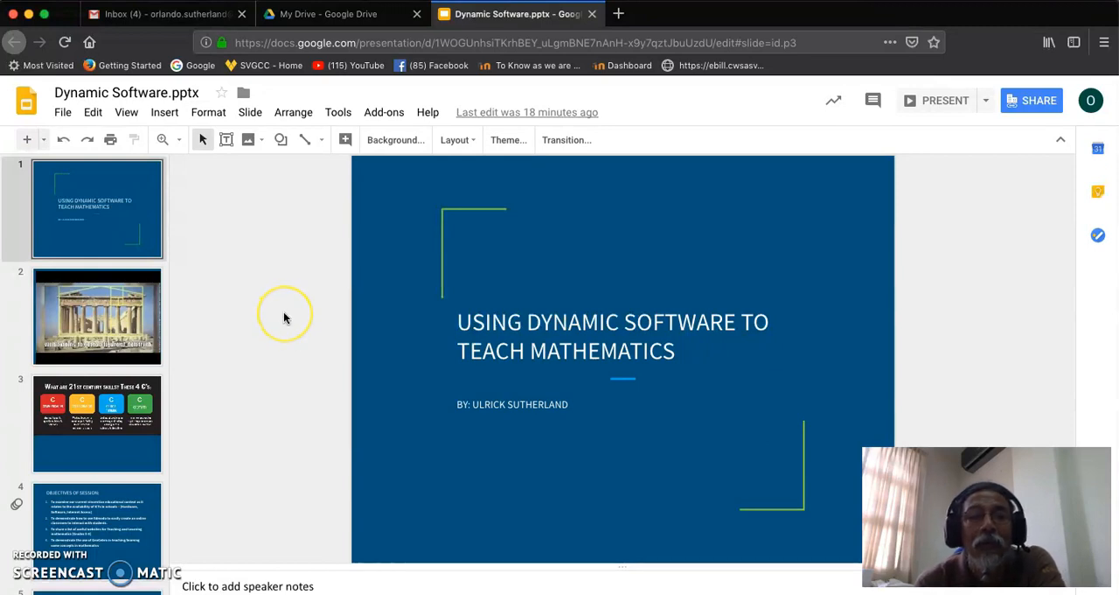
mouse_move(285, 314)
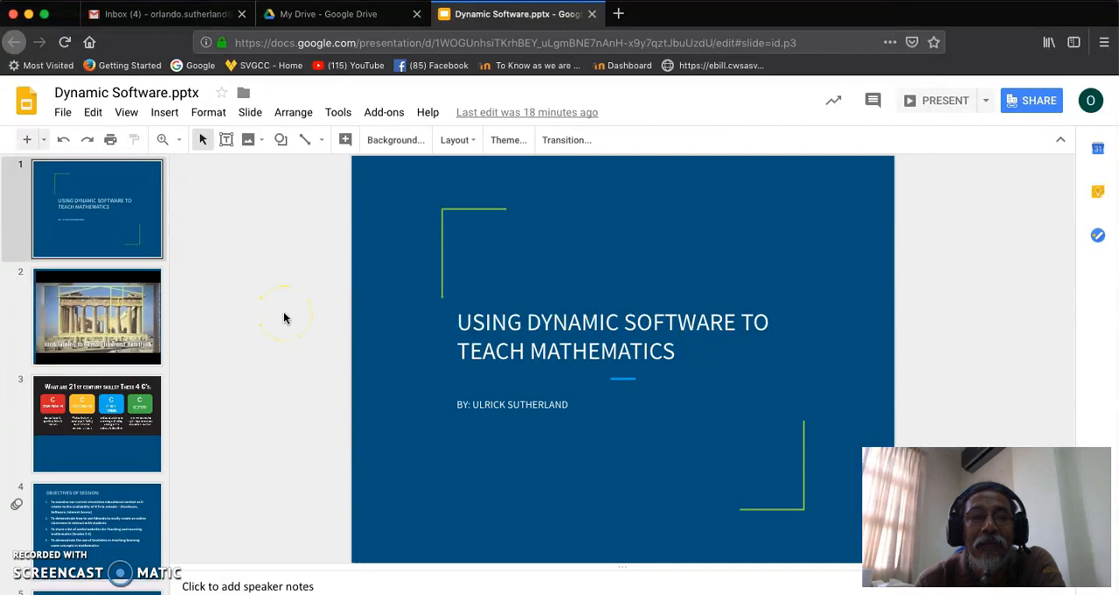